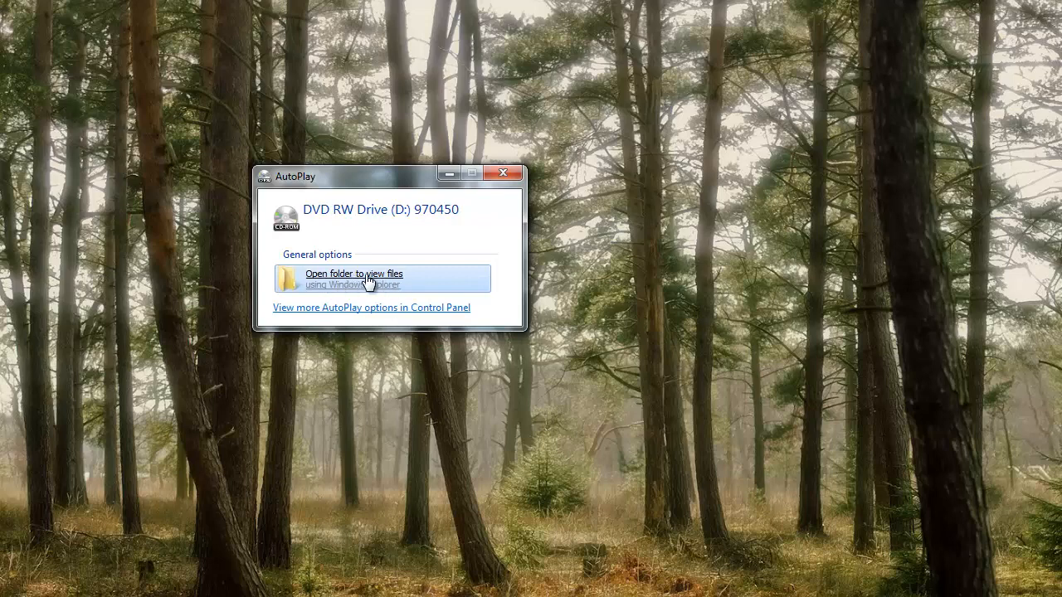
{"action": "mouse_move", "coordinate": [357, 282]}
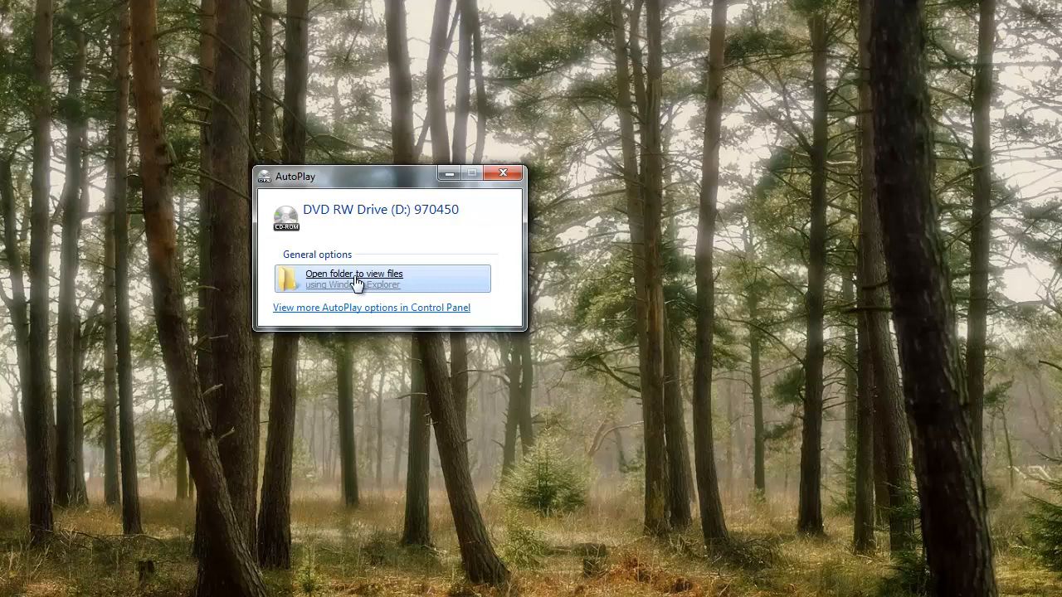
{"action": "mouse_move", "coordinate": [348, 285]}
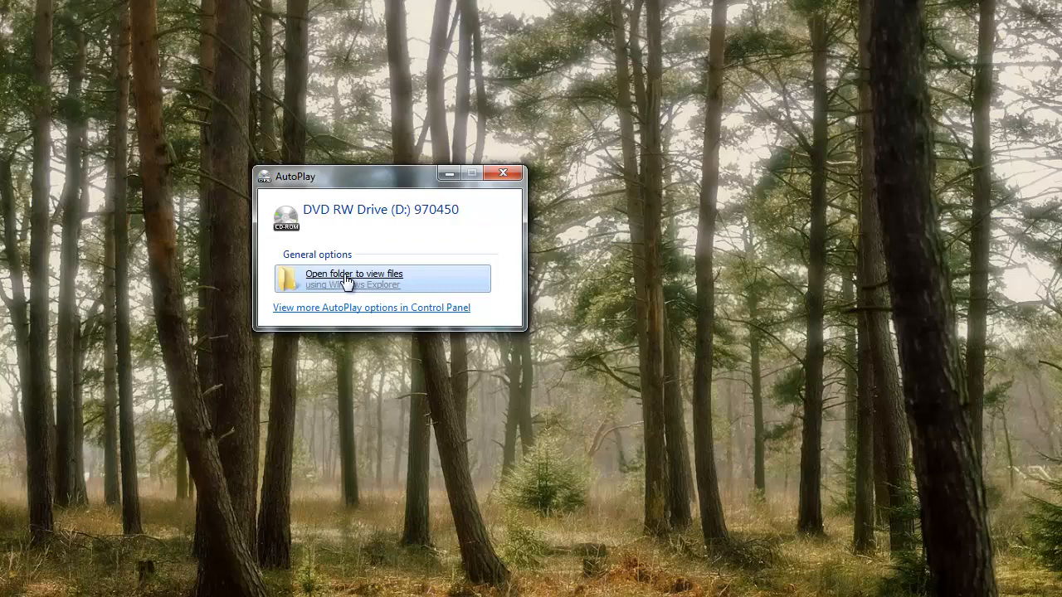
Step: Browse the 970450 disc's contents, showing its design folders and instruction documents
{"action": "left_click", "coordinate": [352, 279]}
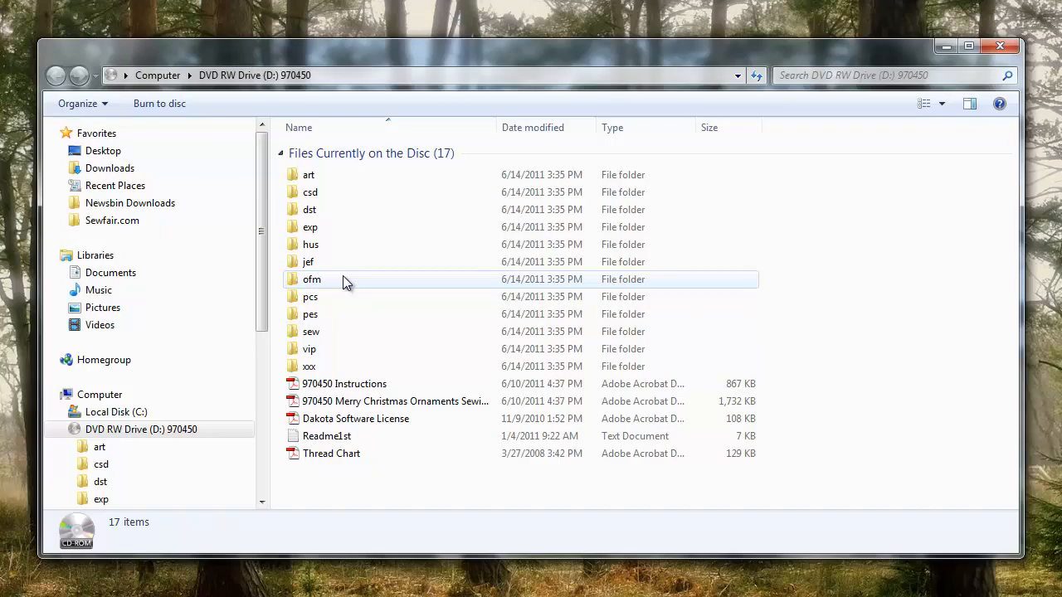
{"action": "mouse_move", "coordinate": [1009, 245]}
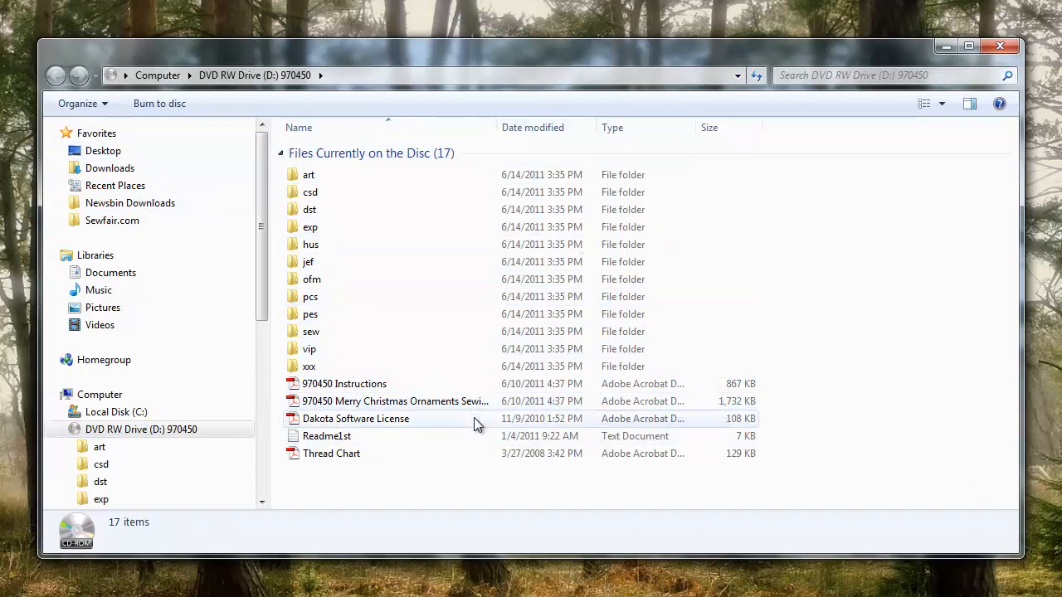
{"action": "mouse_move", "coordinate": [428, 475]}
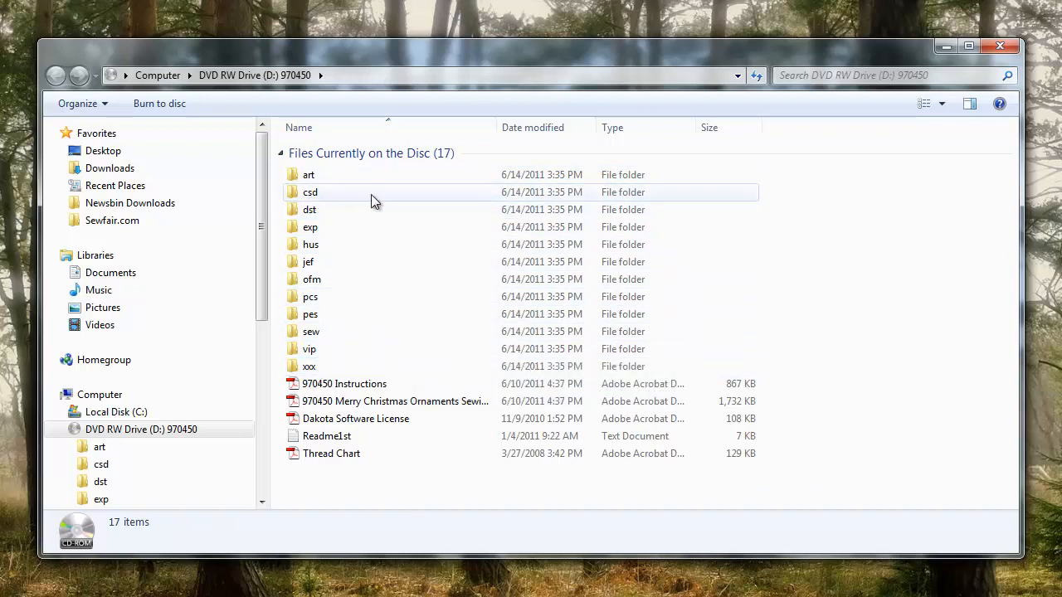
{"action": "mouse_move", "coordinate": [309, 174]}
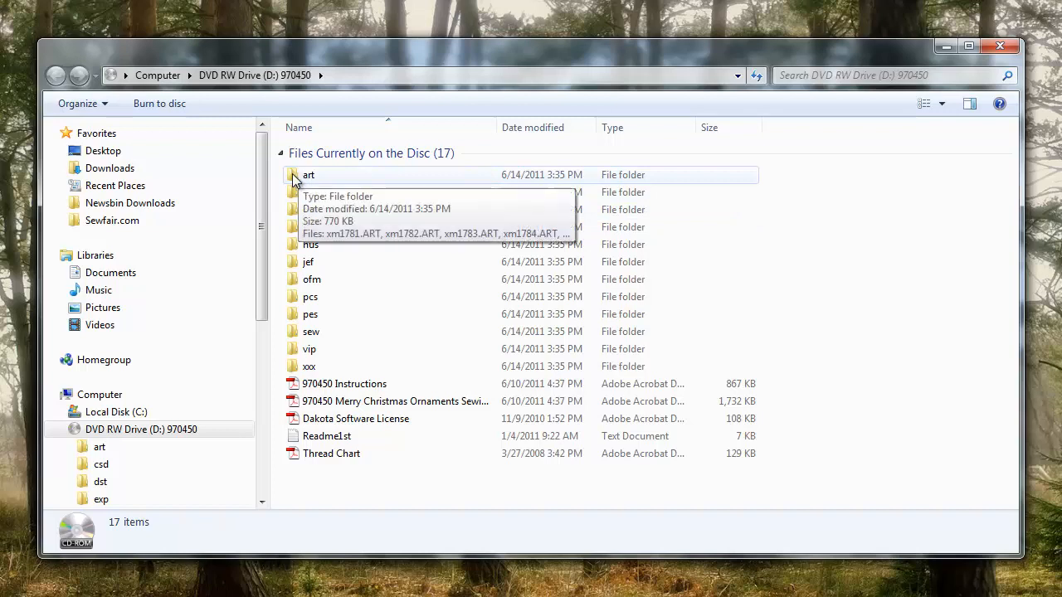
{"action": "mouse_move", "coordinate": [332, 192]}
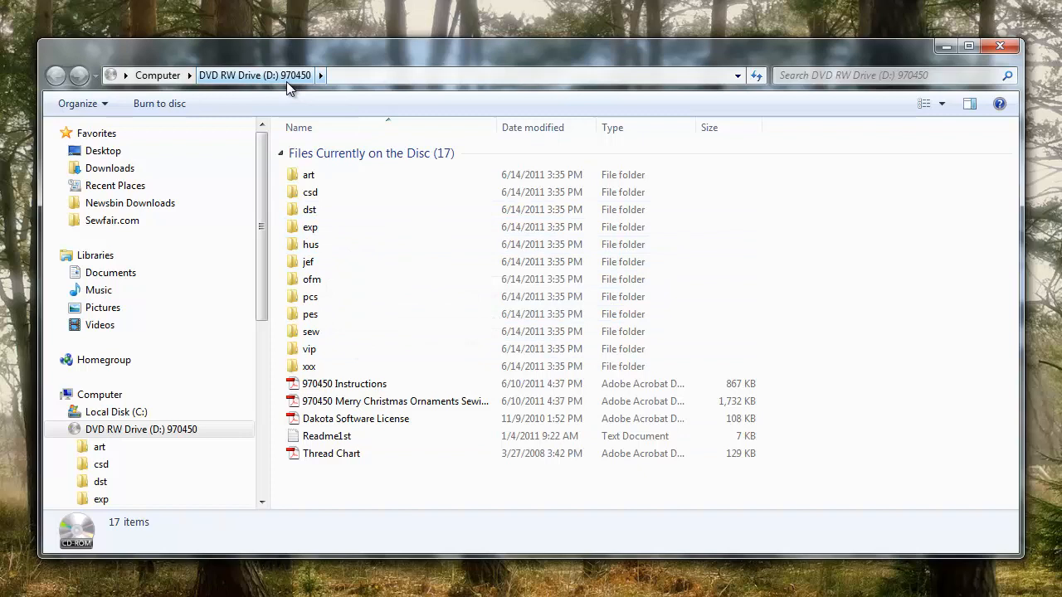
{"action": "mouse_move", "coordinate": [330, 115]}
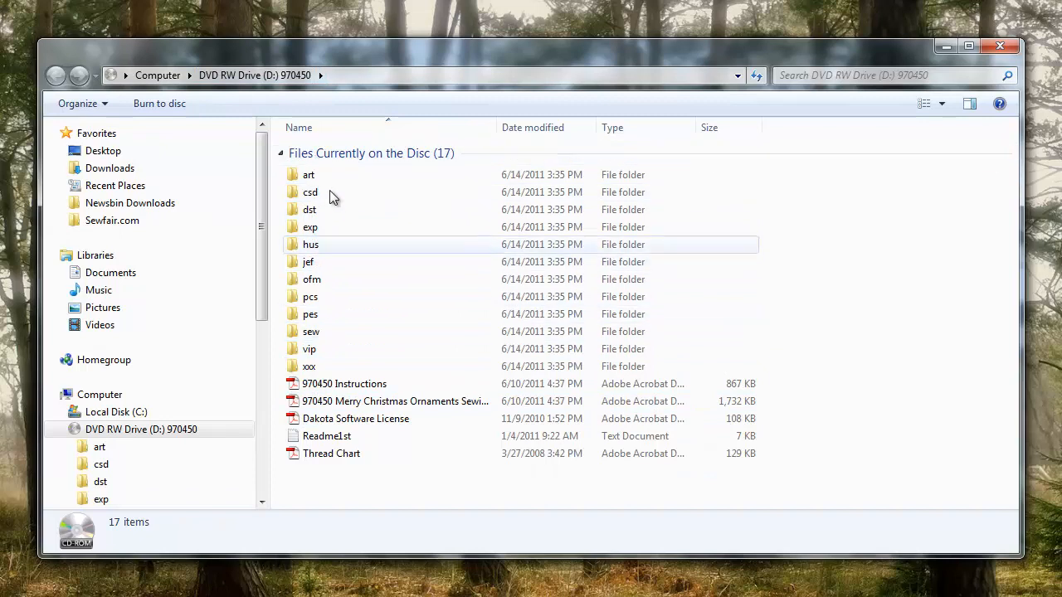
{"action": "mouse_move", "coordinate": [309, 174]}
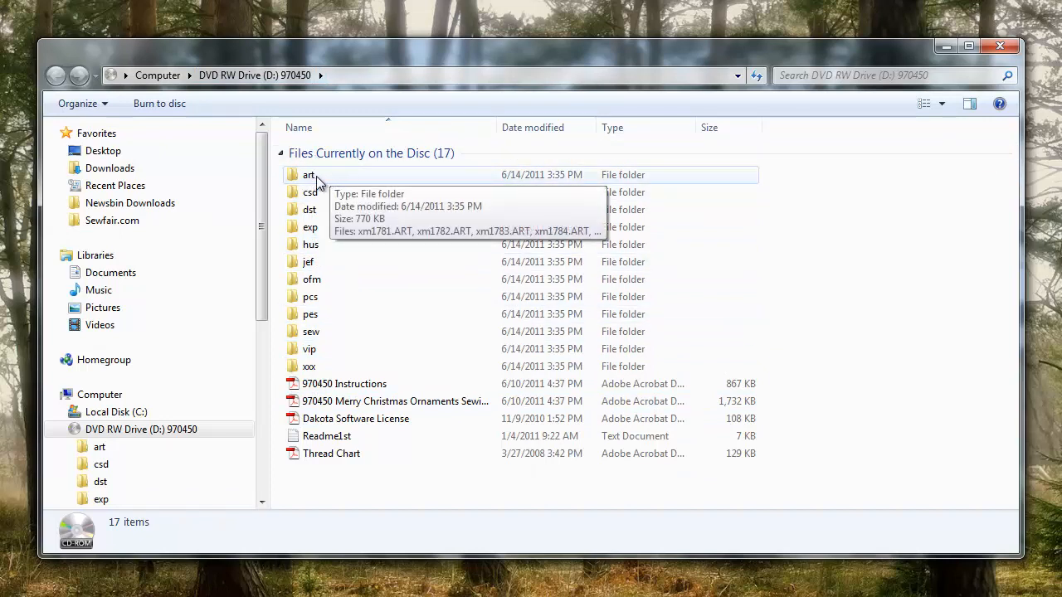
{"action": "mouse_move", "coordinate": [328, 202]}
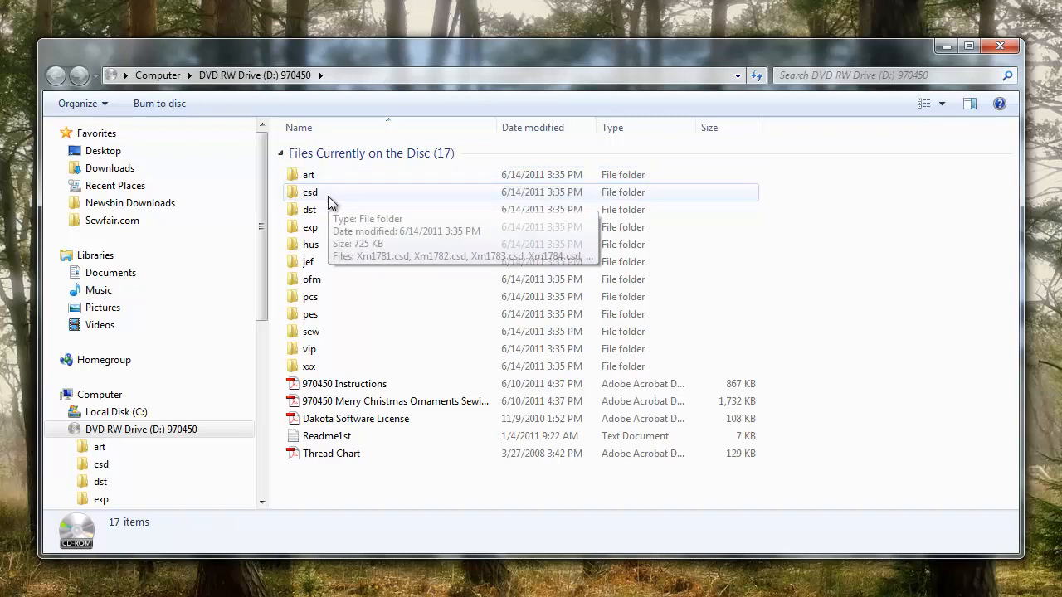
{"action": "mouse_move", "coordinate": [328, 214]}
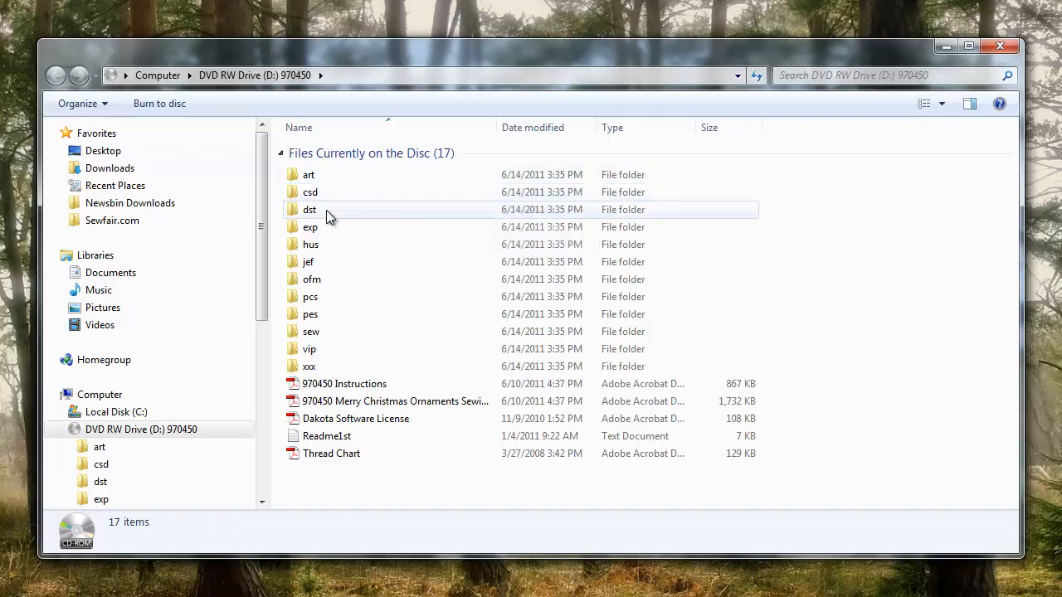
{"action": "mouse_move", "coordinate": [315, 227]}
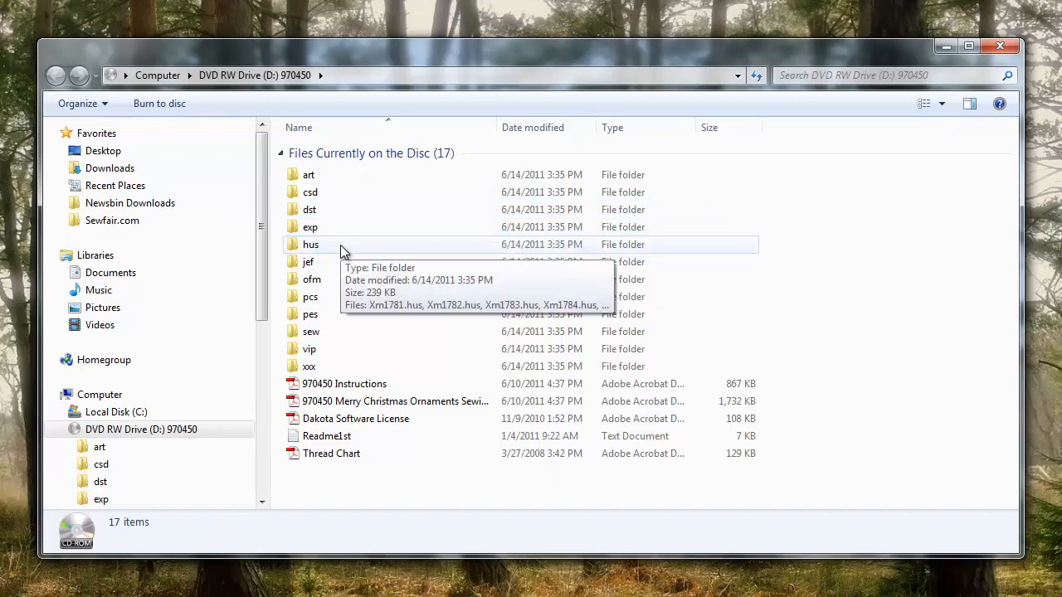
{"action": "mouse_move", "coordinate": [340, 265]}
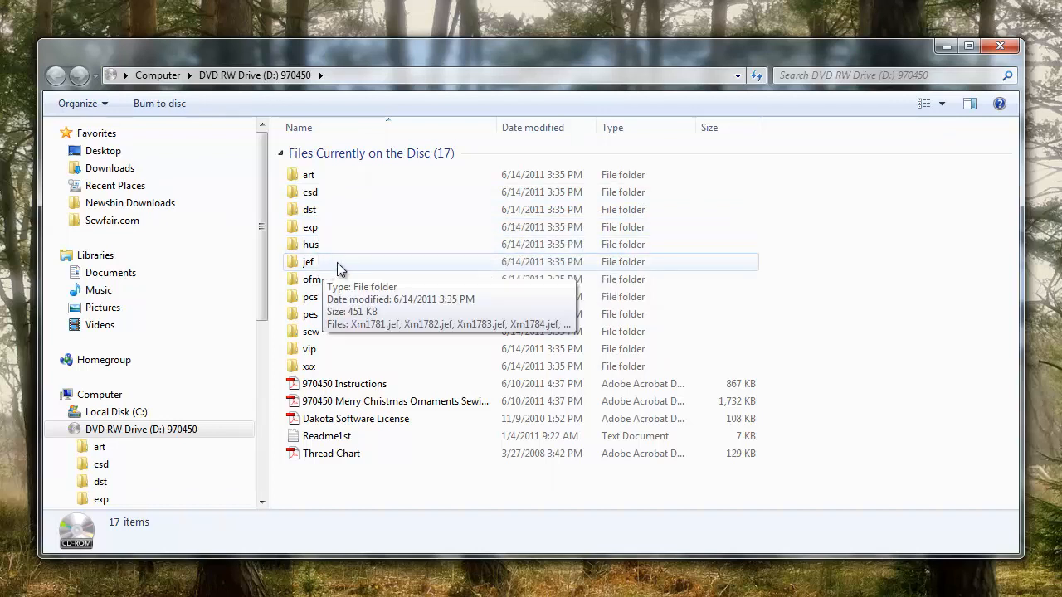
{"action": "mouse_move", "coordinate": [345, 320]}
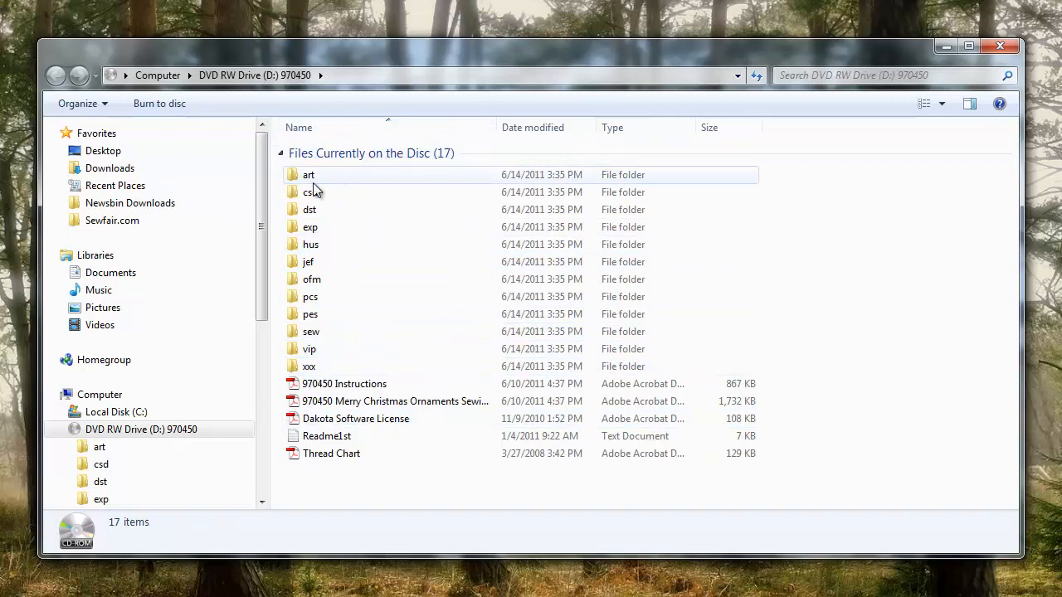
{"action": "mouse_move", "coordinate": [310, 314]}
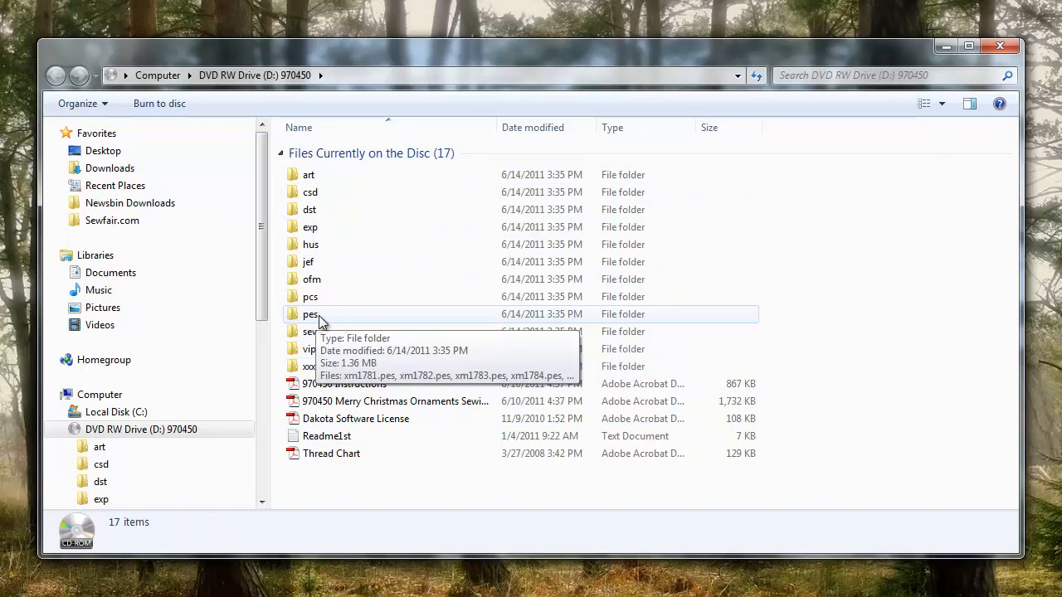
Step: Go into the disc's pes folder listing the 20 PES files xm1781–xm1800
{"action": "double_click", "coordinate": [310, 313]}
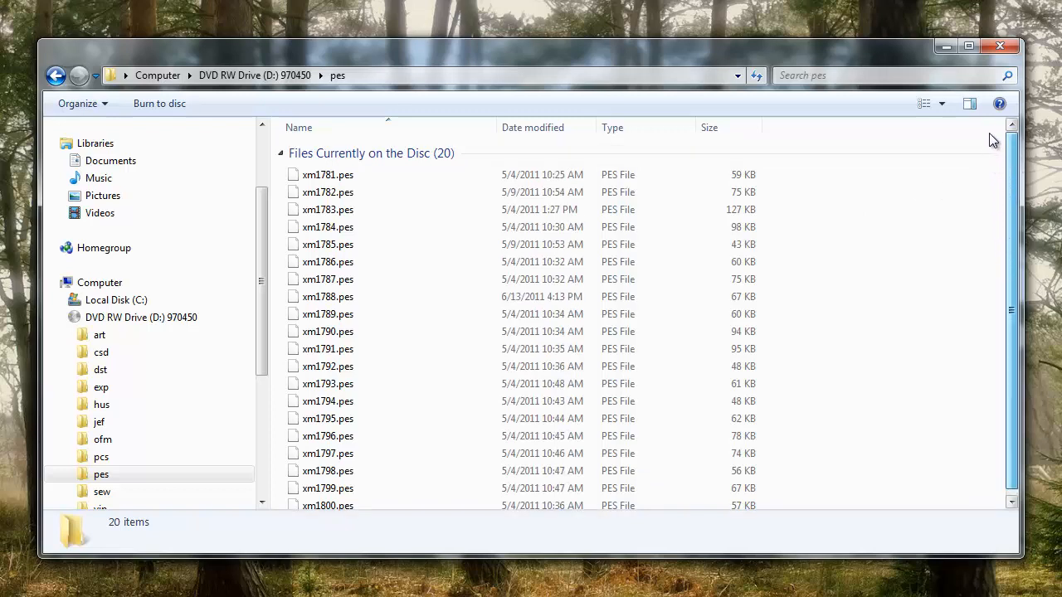
{"action": "mouse_move", "coordinate": [391, 180]}
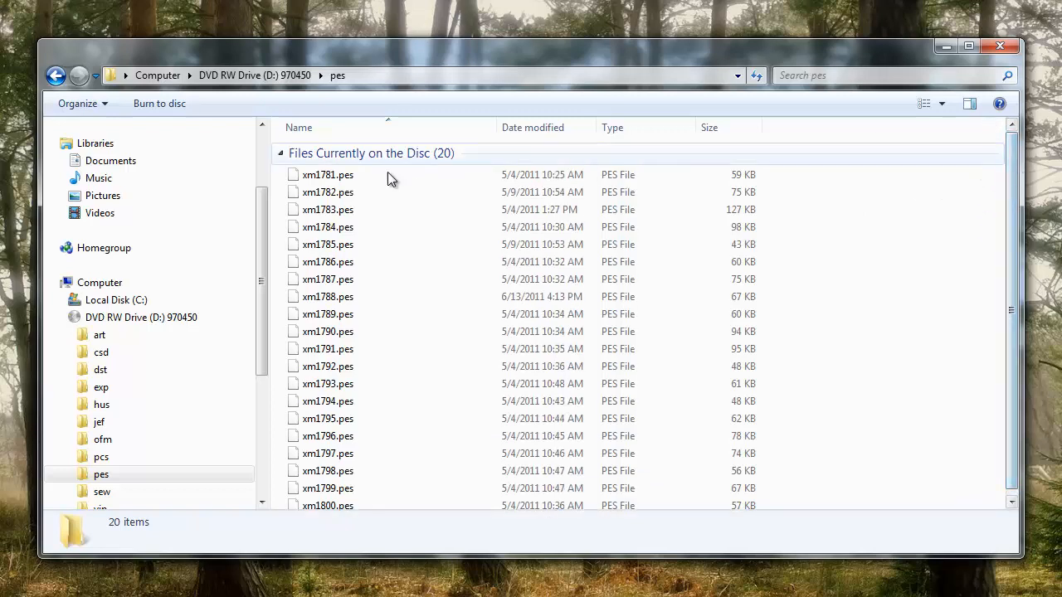
{"action": "mouse_move", "coordinate": [863, 232]}
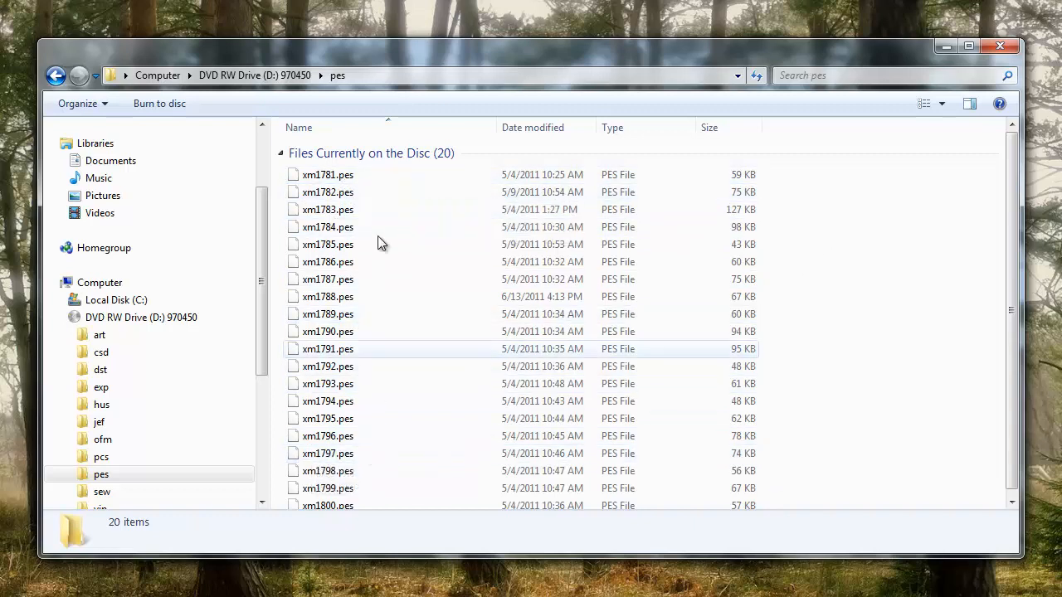
{"action": "mouse_move", "coordinate": [361, 481]}
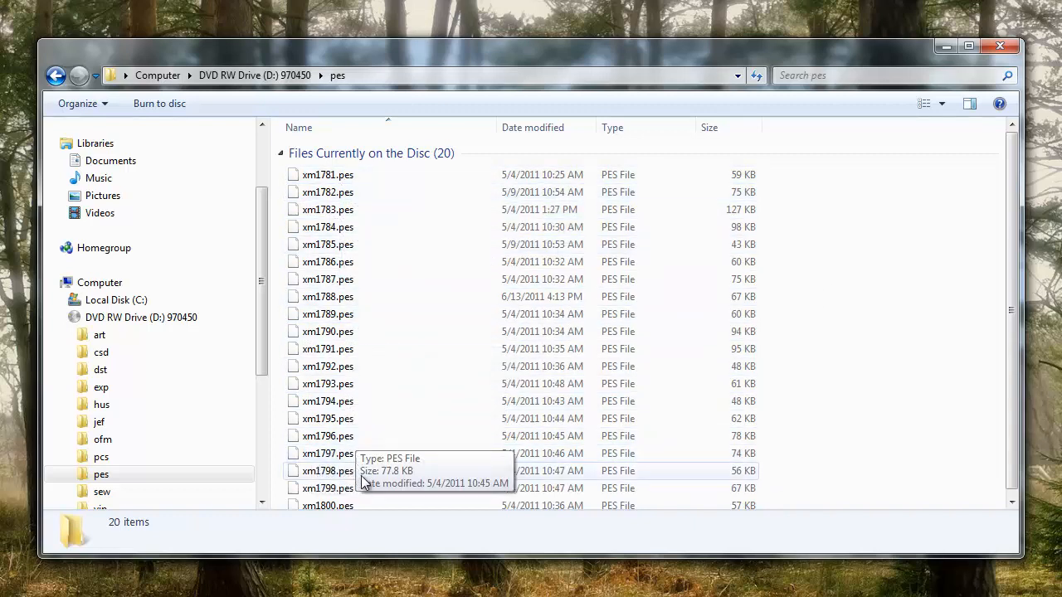
{"action": "mouse_move", "coordinate": [567, 351]}
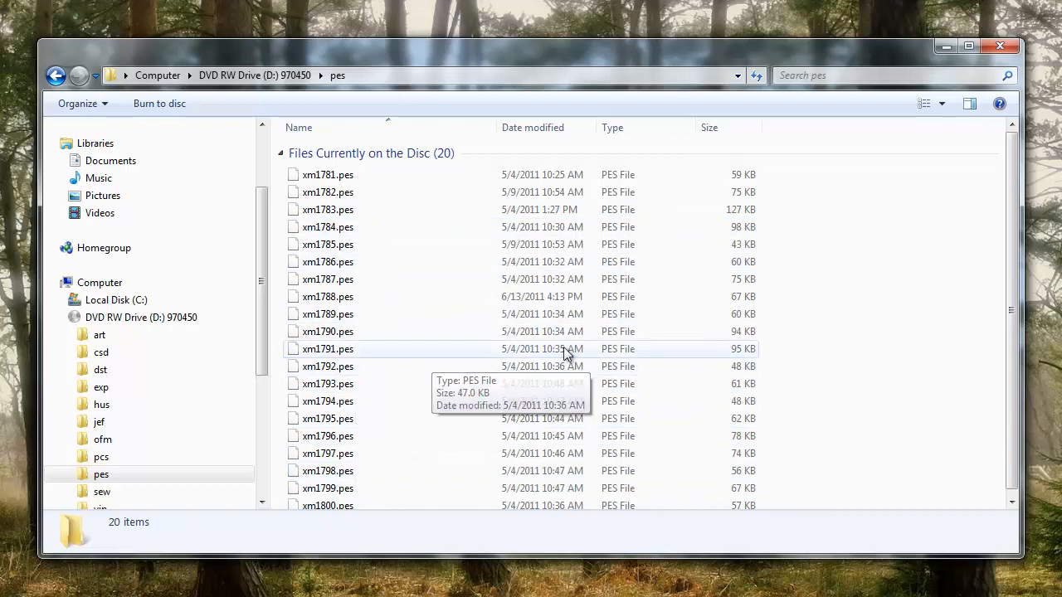
{"action": "mouse_move", "coordinate": [890, 331]}
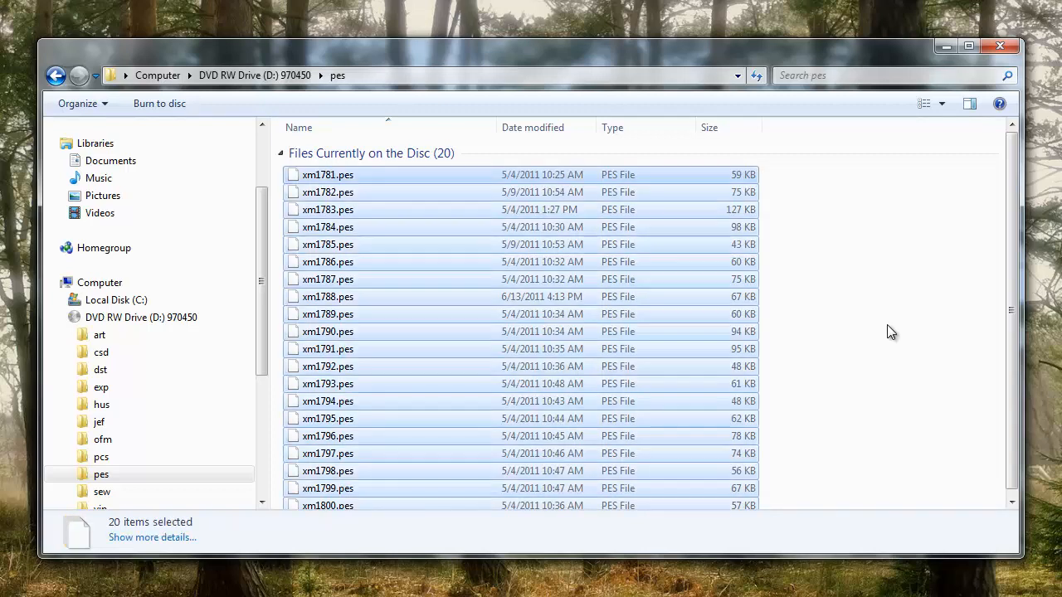
{"action": "mouse_move", "coordinate": [750, 222]}
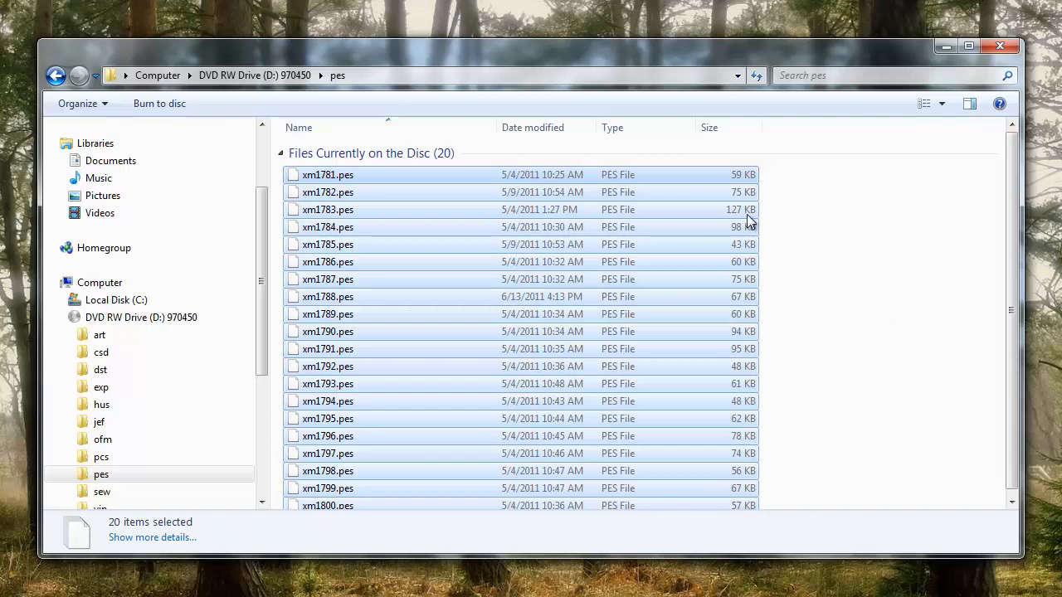
Step: Scroll through the pes folder to confirm all 20 PES files are selected
{"action": "scroll", "scroll_direction": "up", "scroll_amount": 3}
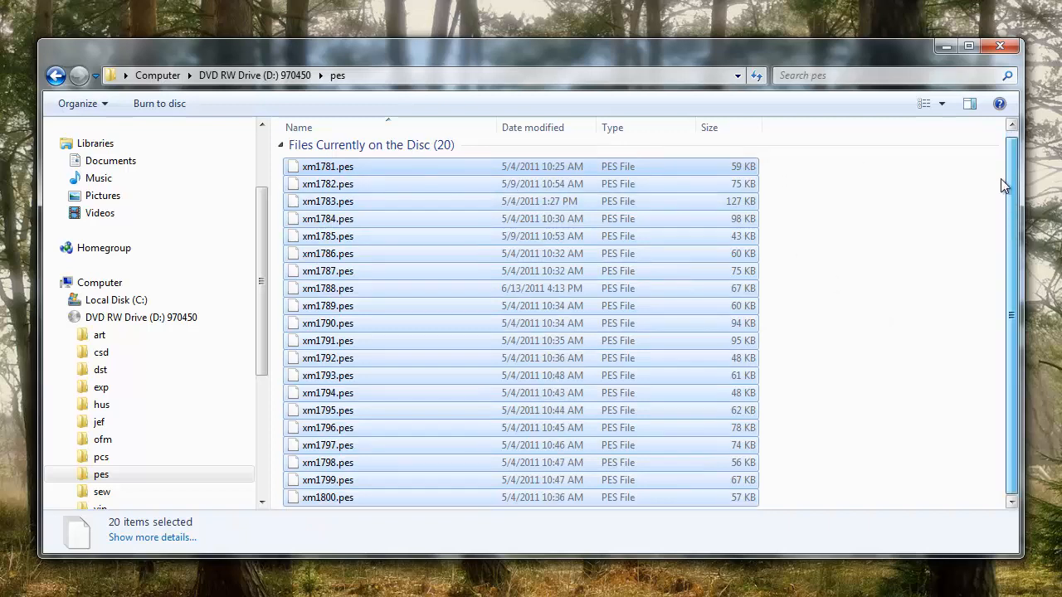
{"action": "scroll", "scroll_direction": "up", "scroll_amount": 3}
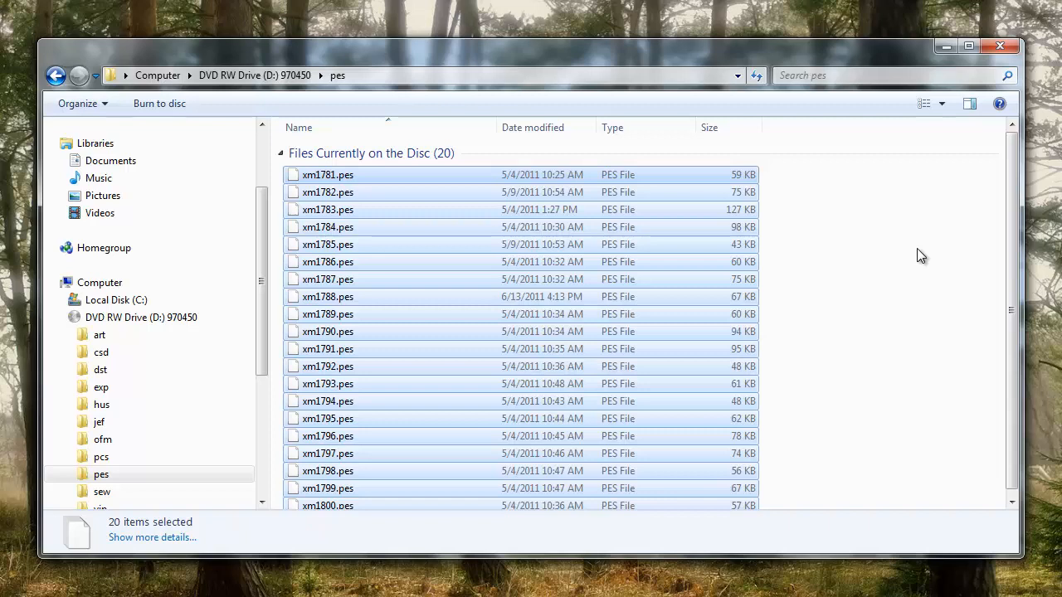
{"action": "mouse_move", "coordinate": [484, 319]}
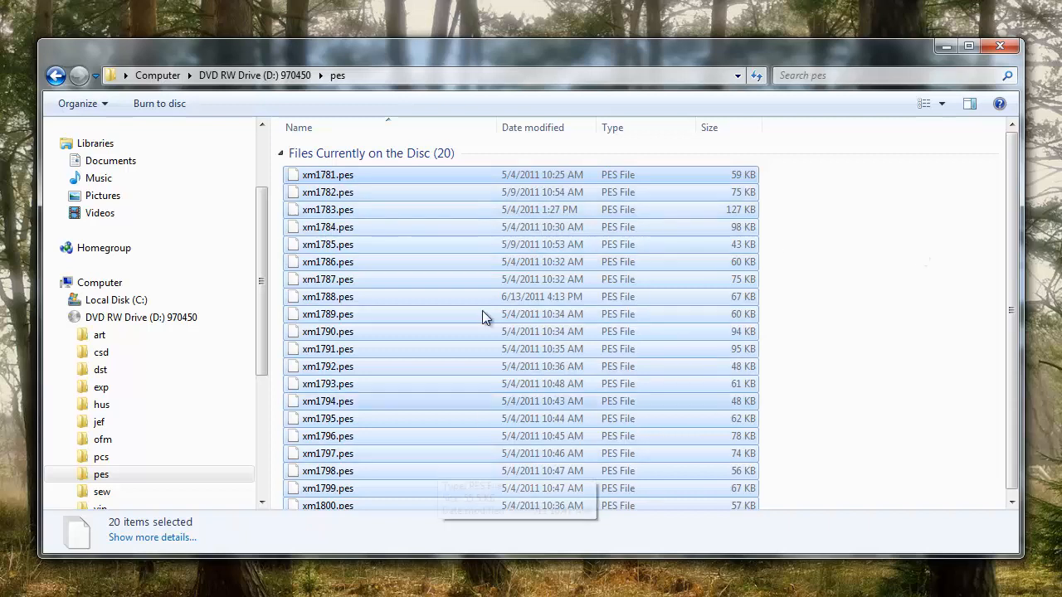
{"action": "mouse_move", "coordinate": [472, 181]}
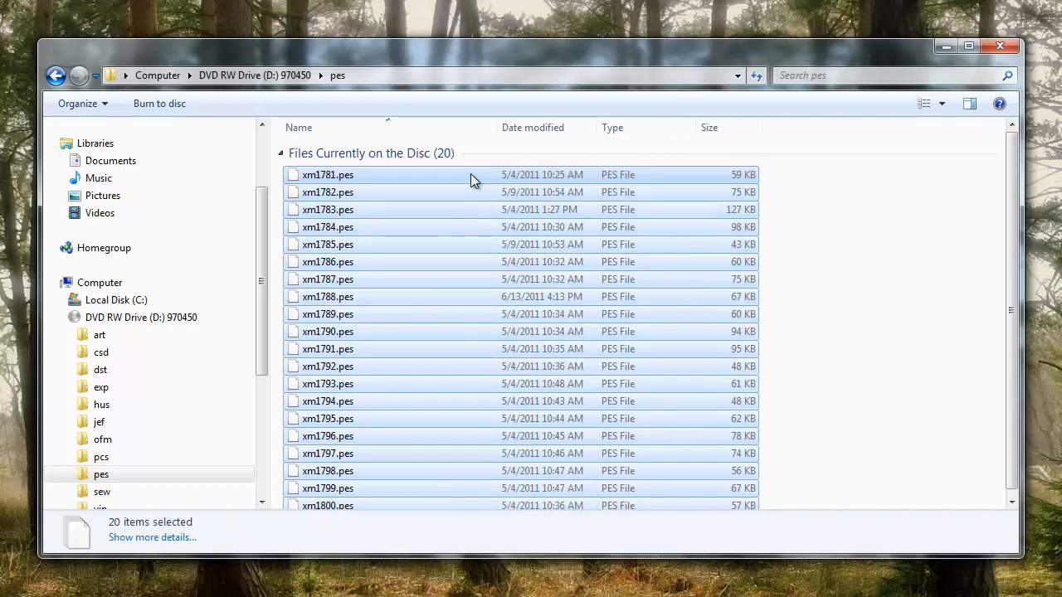
{"action": "mouse_move", "coordinate": [531, 252]}
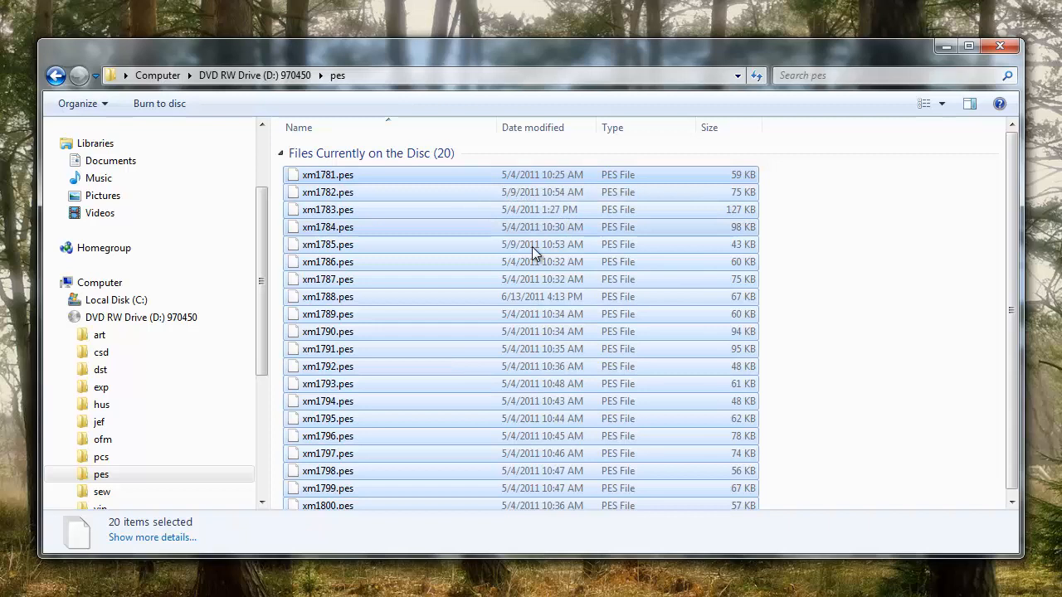
{"action": "mouse_move", "coordinate": [494, 358]}
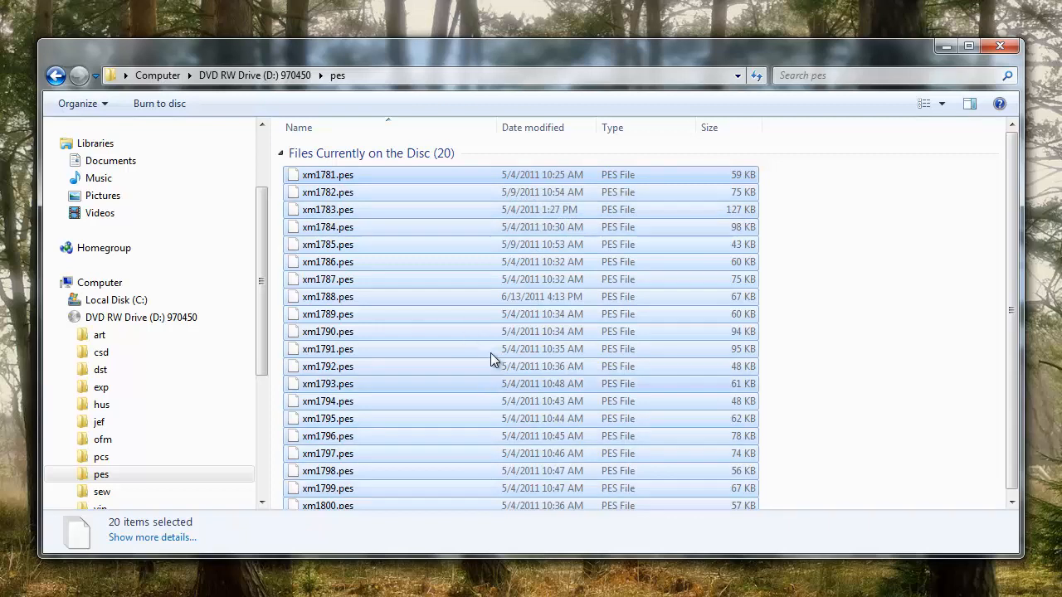
{"action": "mouse_move", "coordinate": [473, 314]}
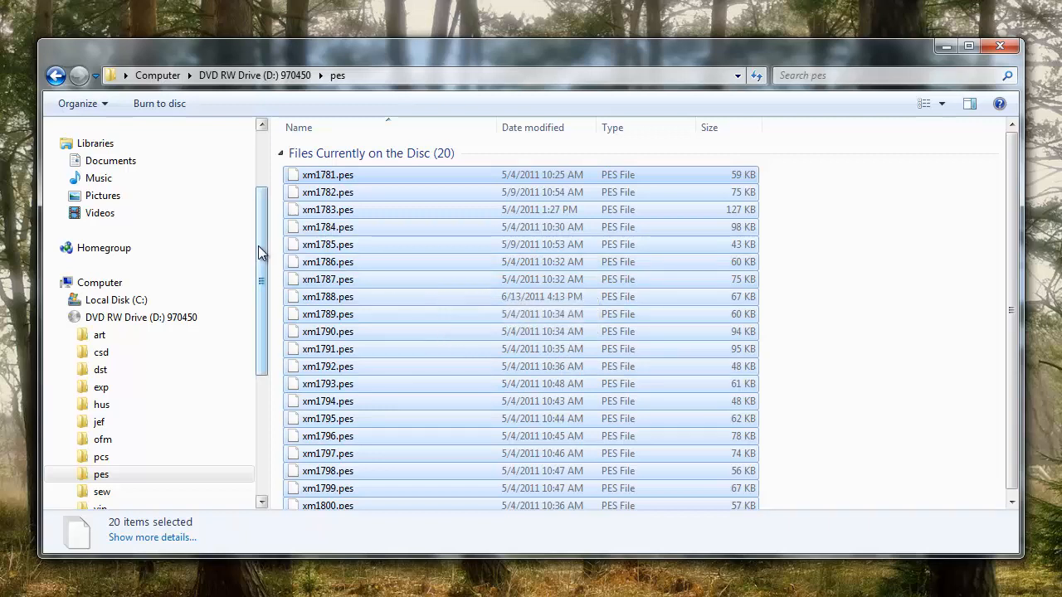
{"action": "scroll", "scroll_direction": "down", "scroll_amount": 3}
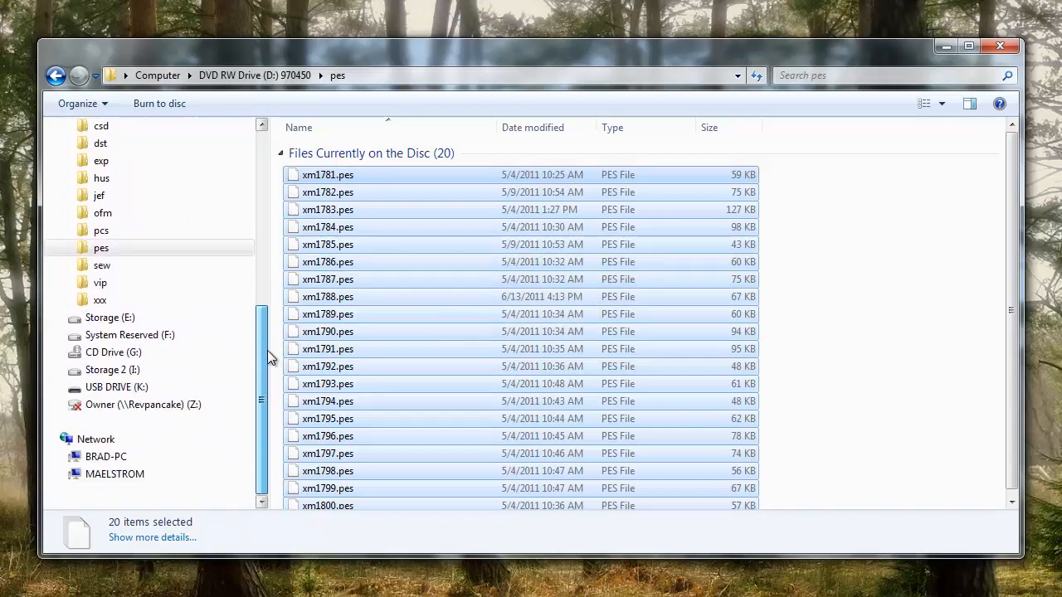
{"action": "scroll", "scroll_direction": "up", "scroll_amount": 3}
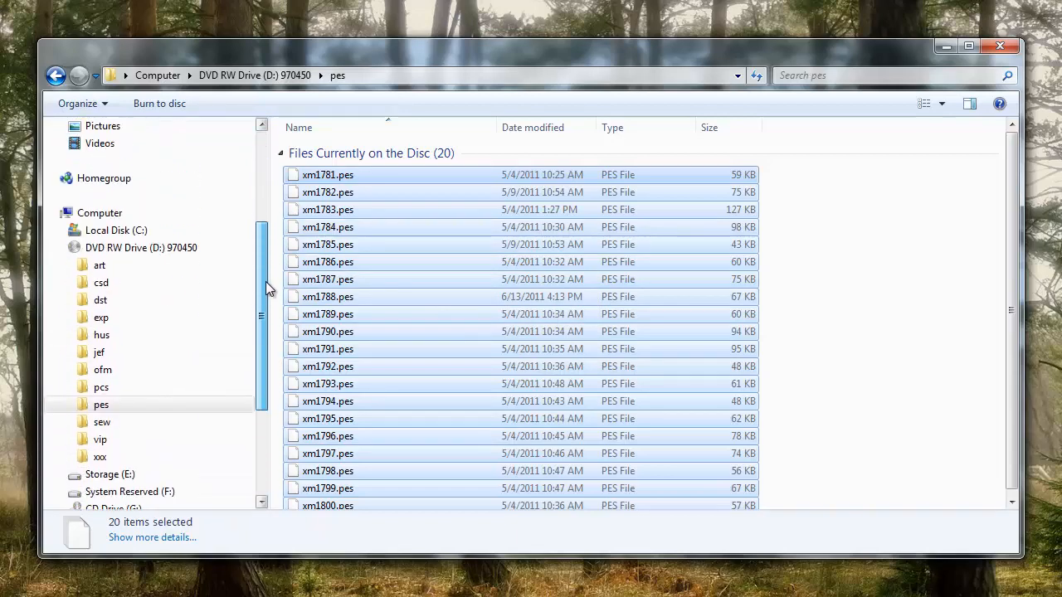
{"action": "scroll", "scroll_direction": "down", "scroll_amount": 3}
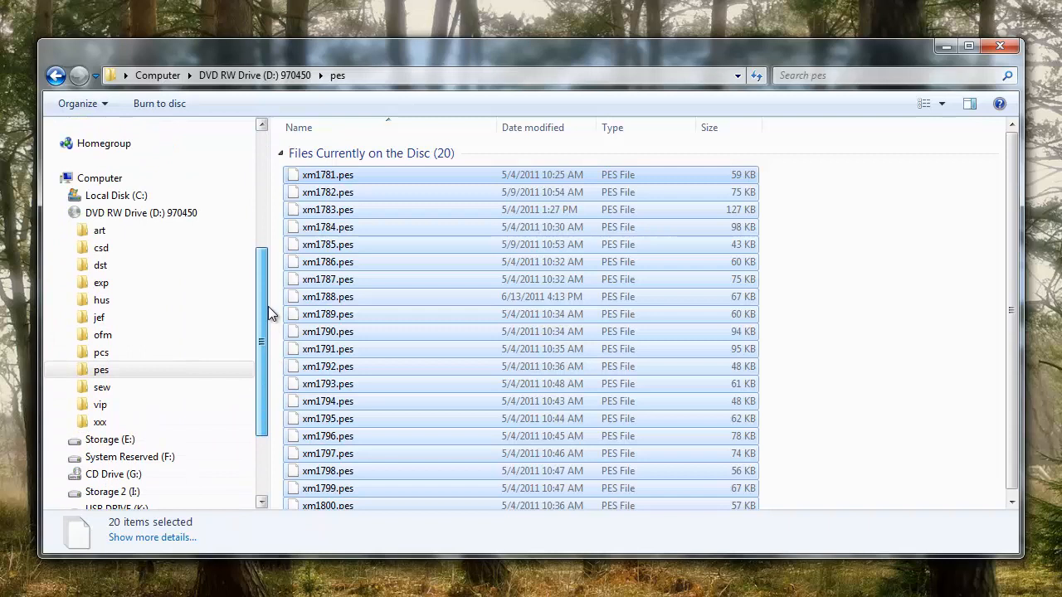
{"action": "scroll", "scroll_direction": "down", "scroll_amount": 3}
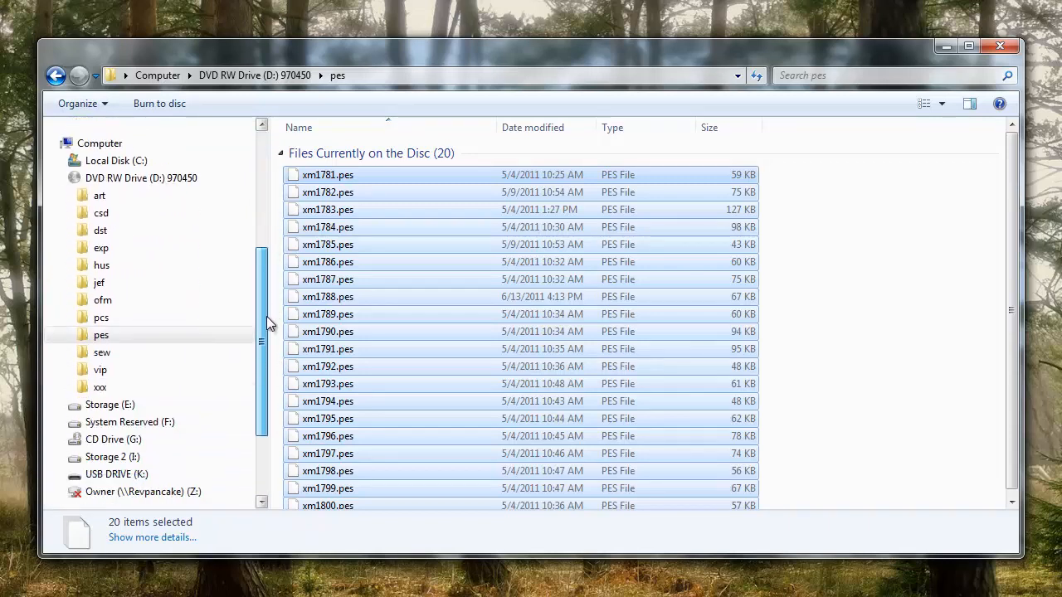
{"action": "scroll", "scroll_direction": "down", "scroll_amount": 3}
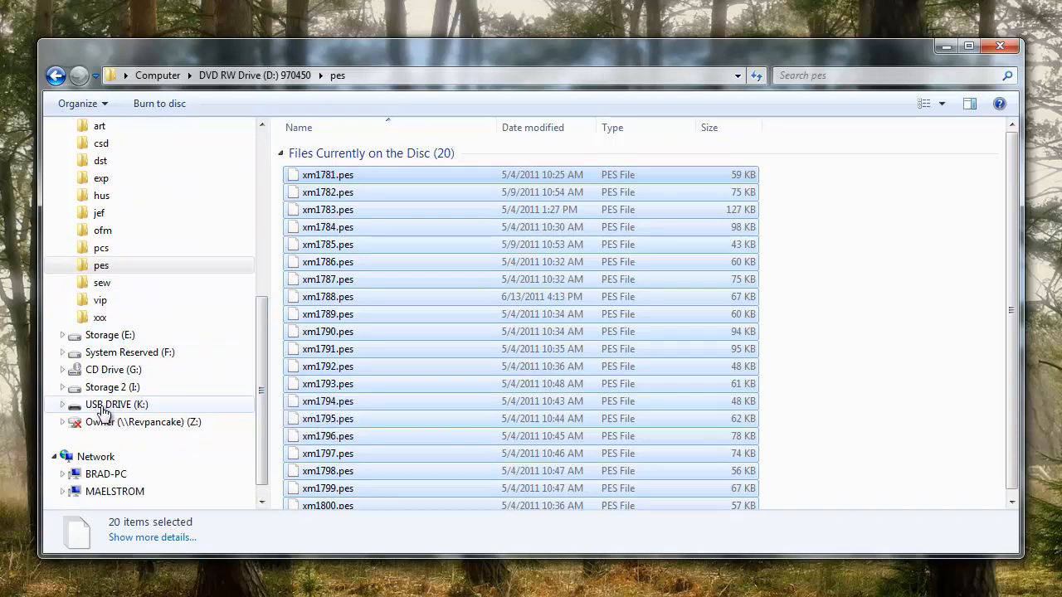
{"action": "mouse_move", "coordinate": [106, 413]}
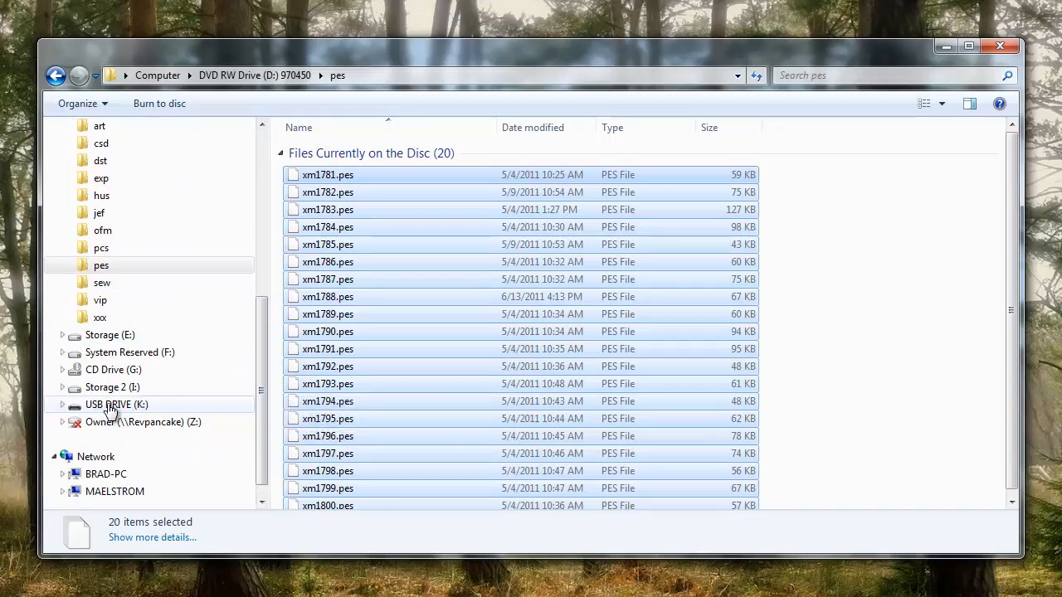
{"action": "mouse_move", "coordinate": [124, 411]}
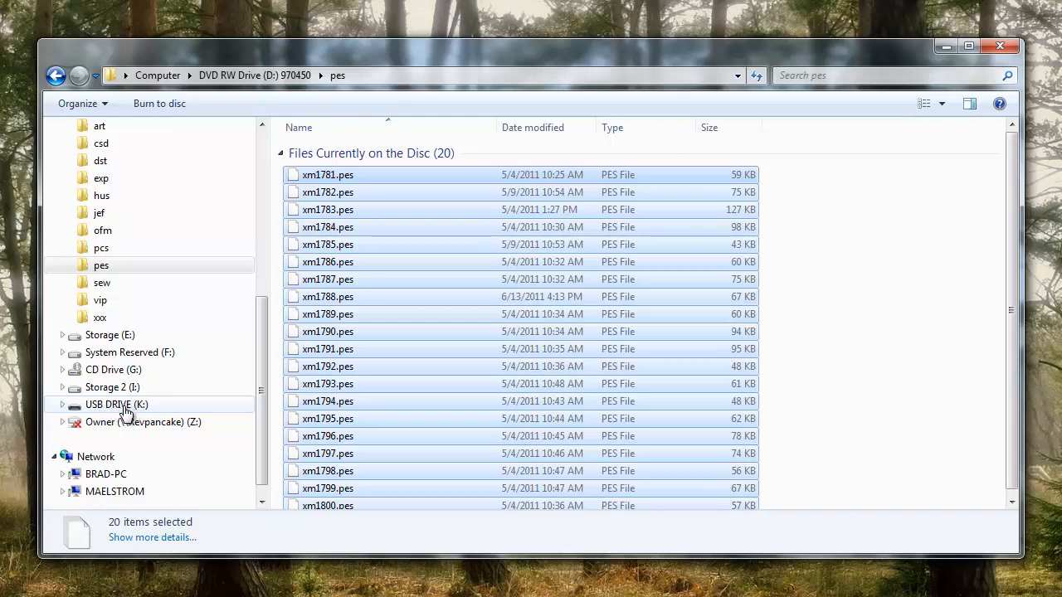
{"action": "mouse_move", "coordinate": [130, 412]}
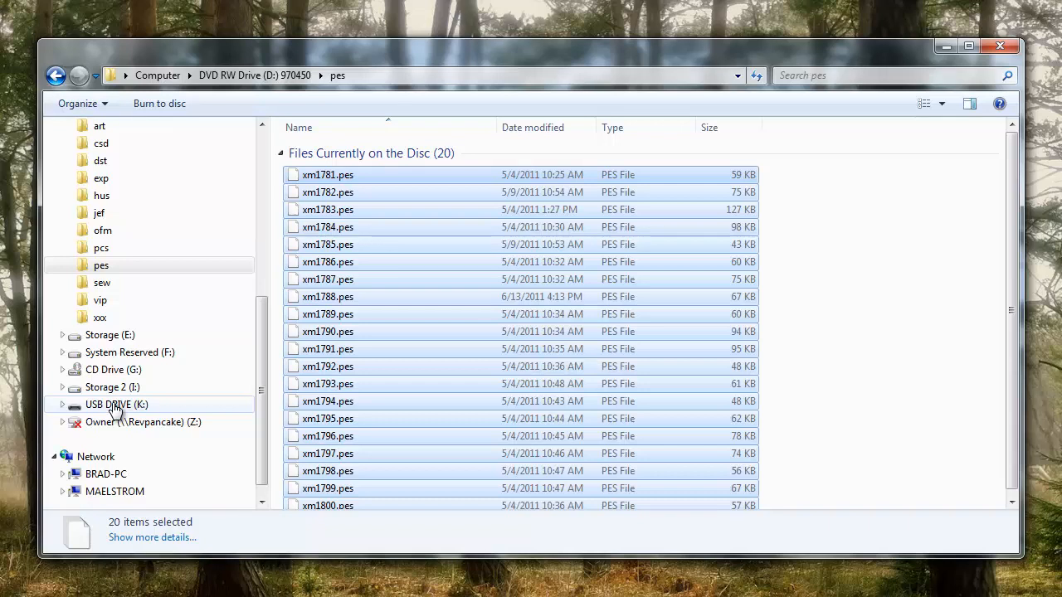
{"action": "mouse_move", "coordinate": [108, 412]}
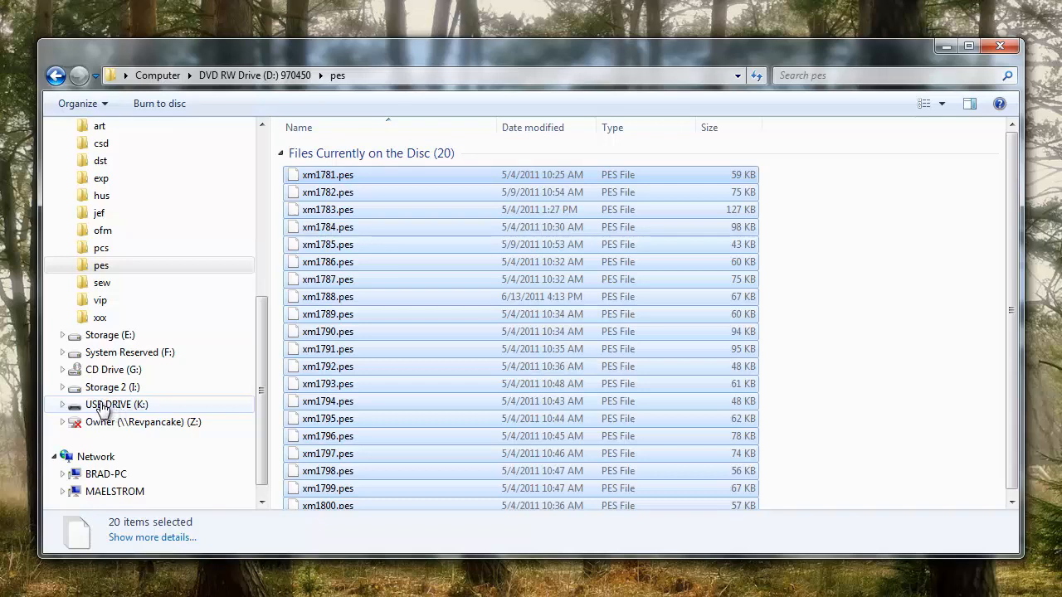
{"action": "mouse_move", "coordinate": [148, 422]}
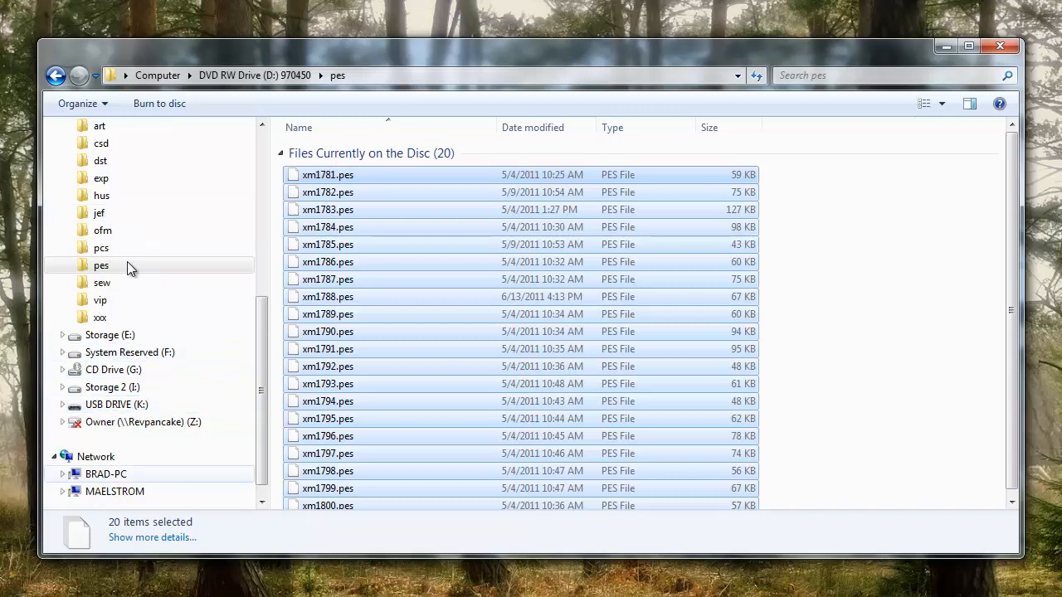
{"action": "mouse_move", "coordinate": [117, 405]}
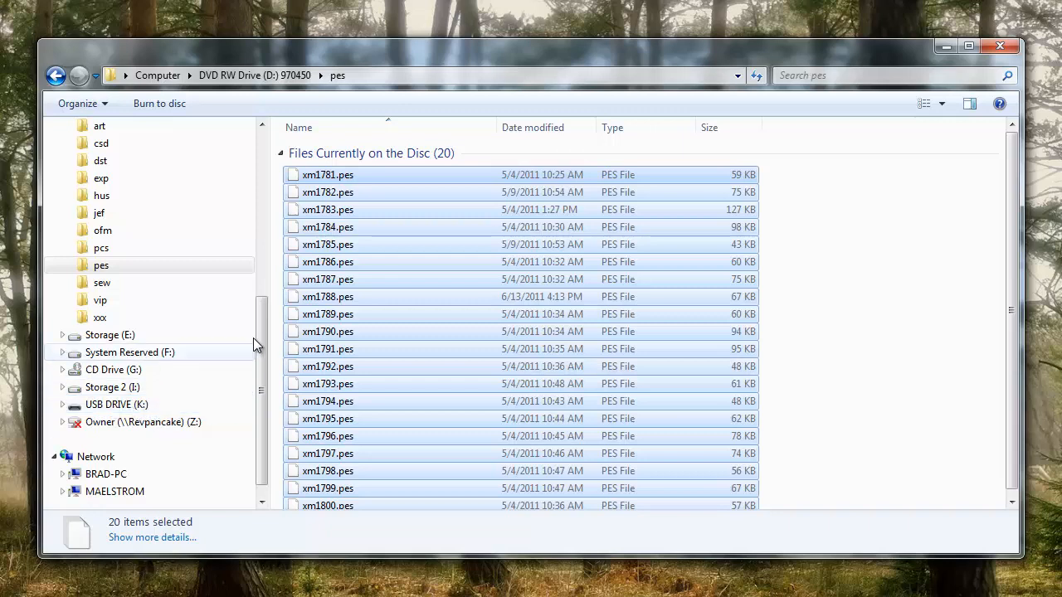
{"action": "mouse_move", "coordinate": [103, 412]}
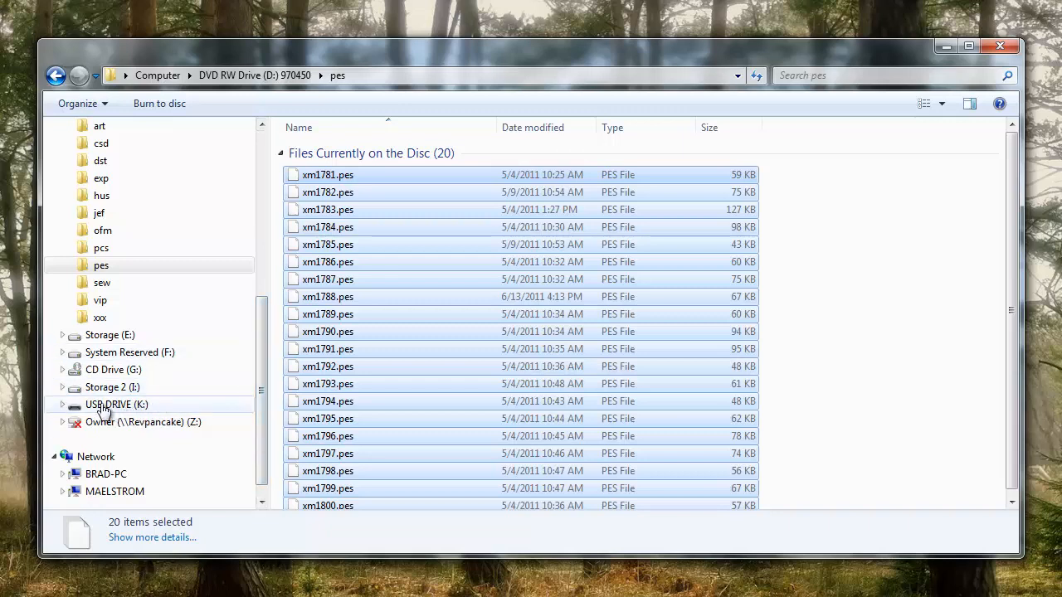
Step: Switch to the empty USB DRIVE (K:) and bring up its context menu
{"action": "left_click", "coordinate": [116, 405]}
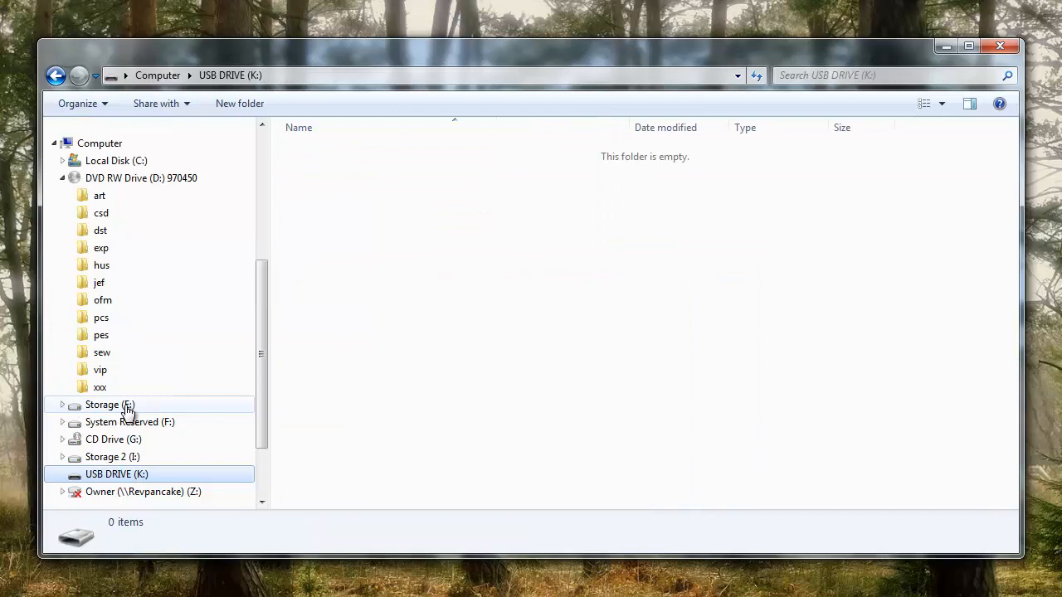
{"action": "mouse_move", "coordinate": [133, 479]}
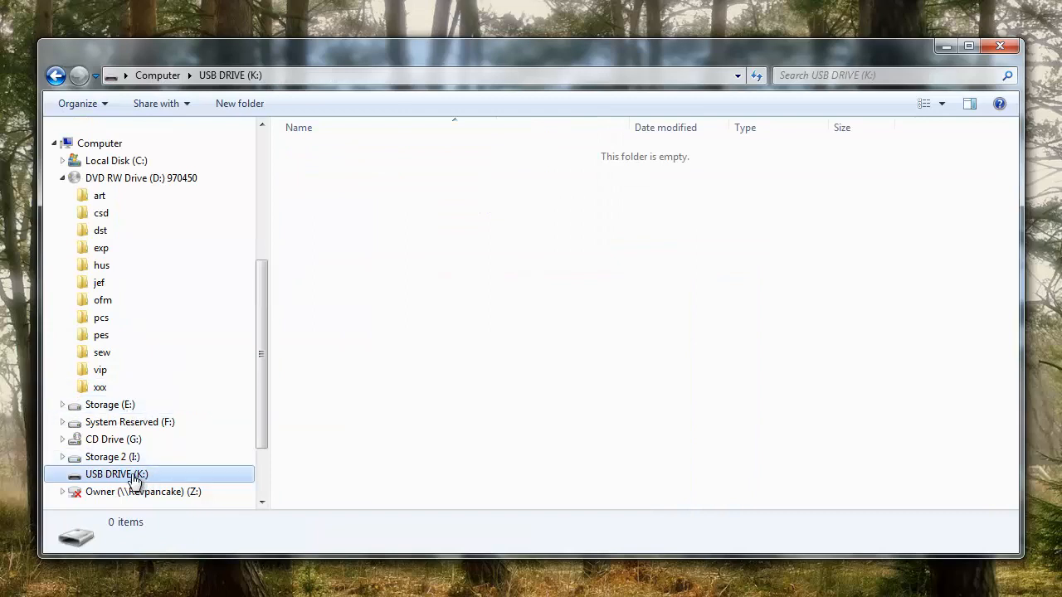
{"action": "mouse_move", "coordinate": [783, 441]}
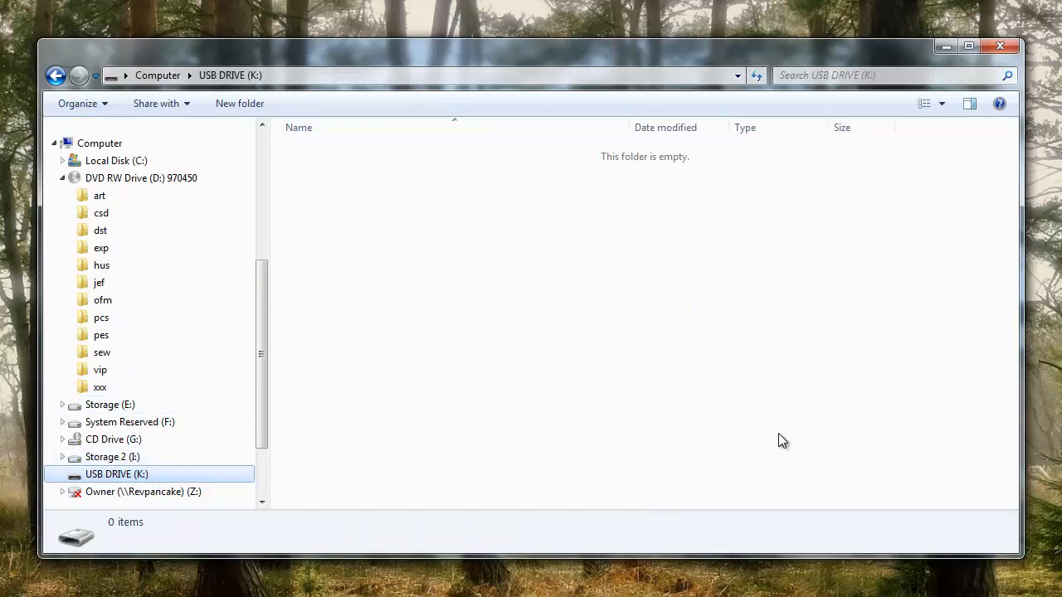
{"action": "mouse_move", "coordinate": [428, 210]}
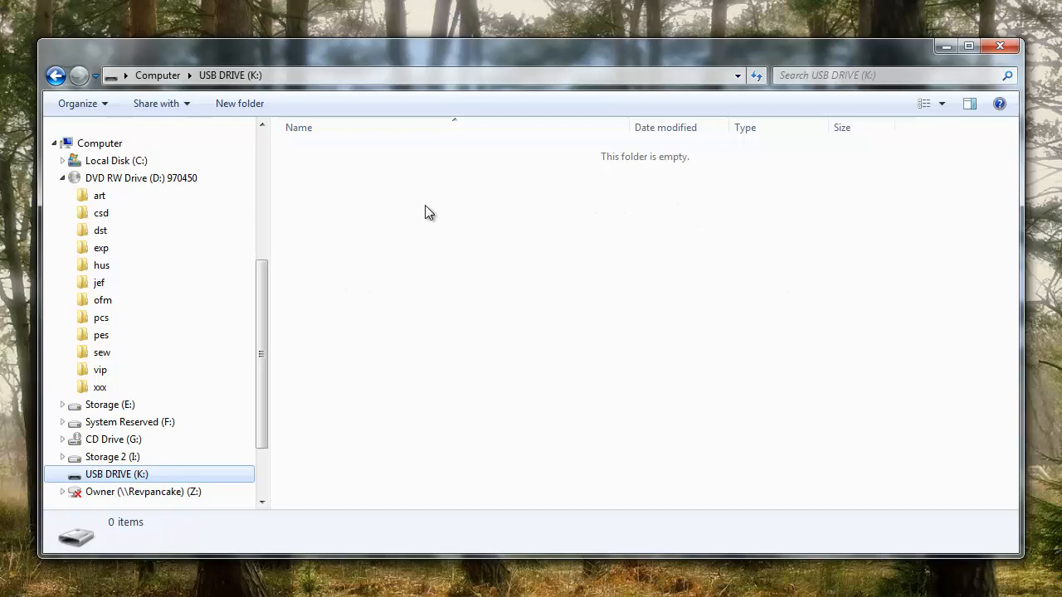
{"action": "mouse_move", "coordinate": [392, 175]}
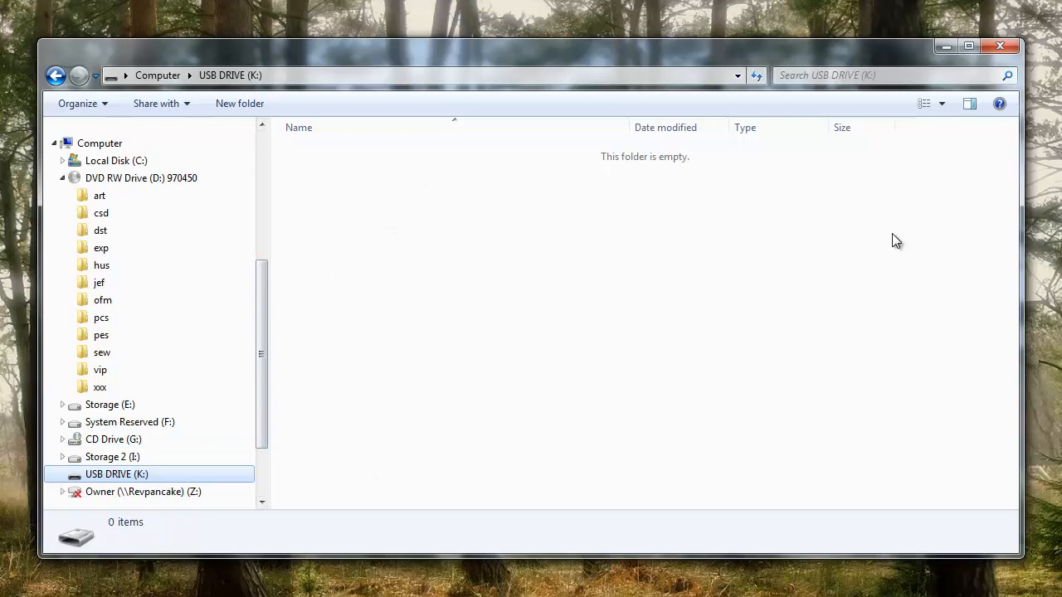
{"action": "mouse_move", "coordinate": [595, 280]}
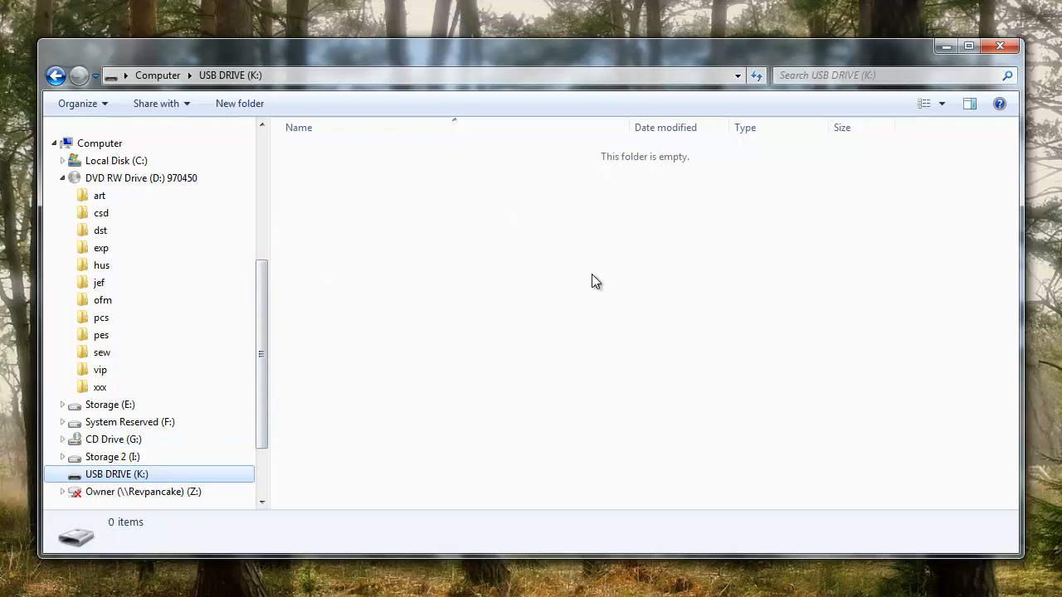
{"action": "mouse_move", "coordinate": [523, 346]}
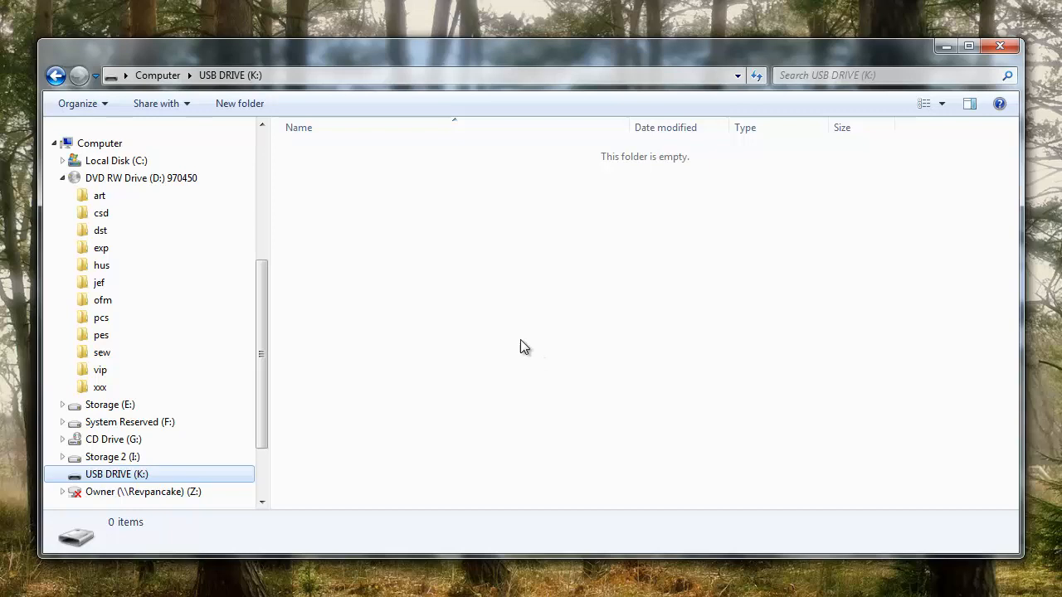
{"action": "mouse_move", "coordinate": [241, 103]}
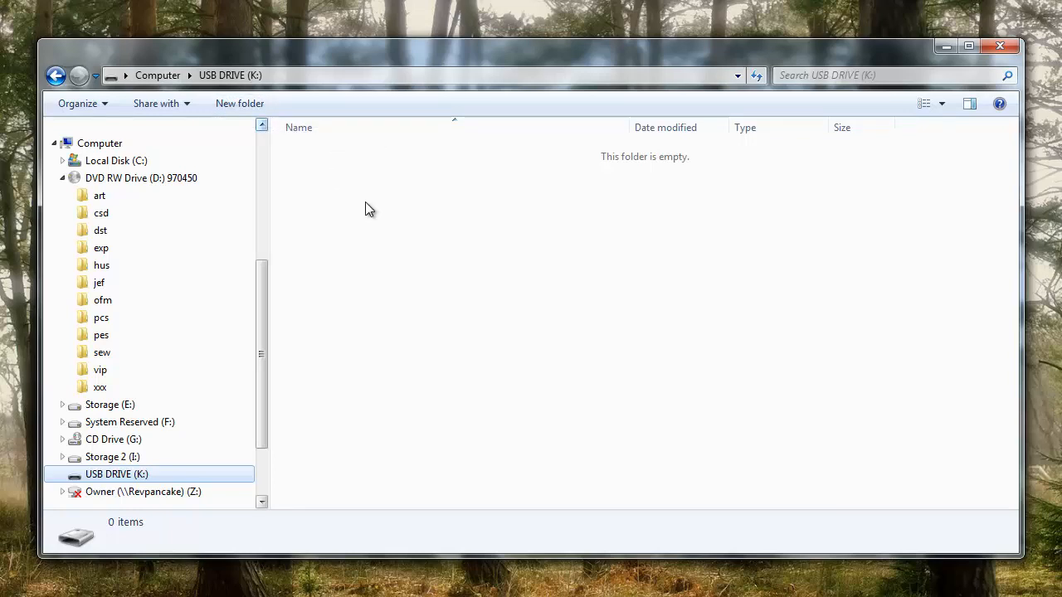
{"action": "mouse_move", "coordinate": [239, 103]}
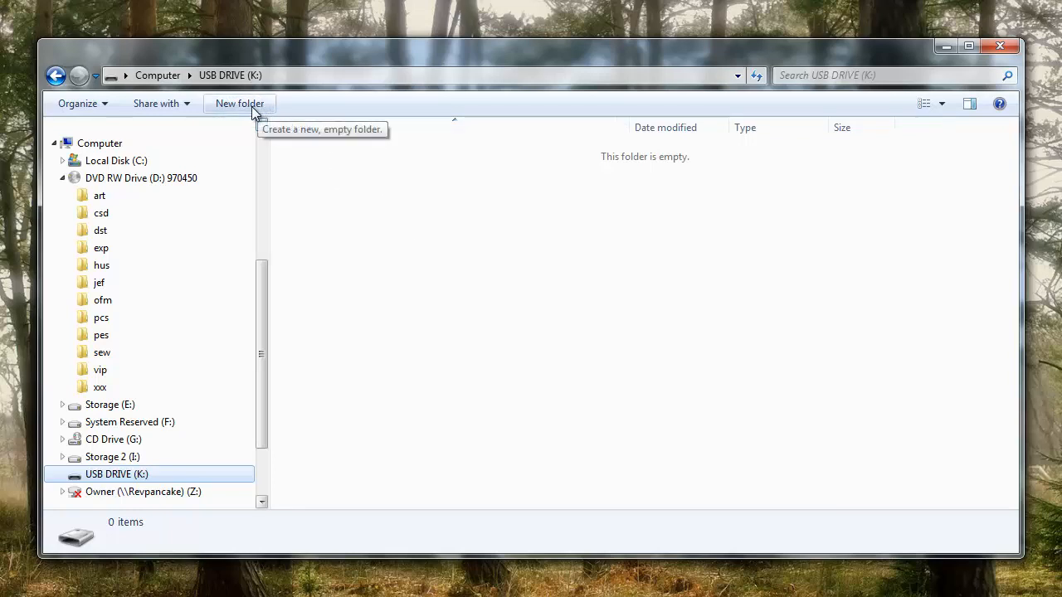
{"action": "mouse_move", "coordinate": [224, 109]}
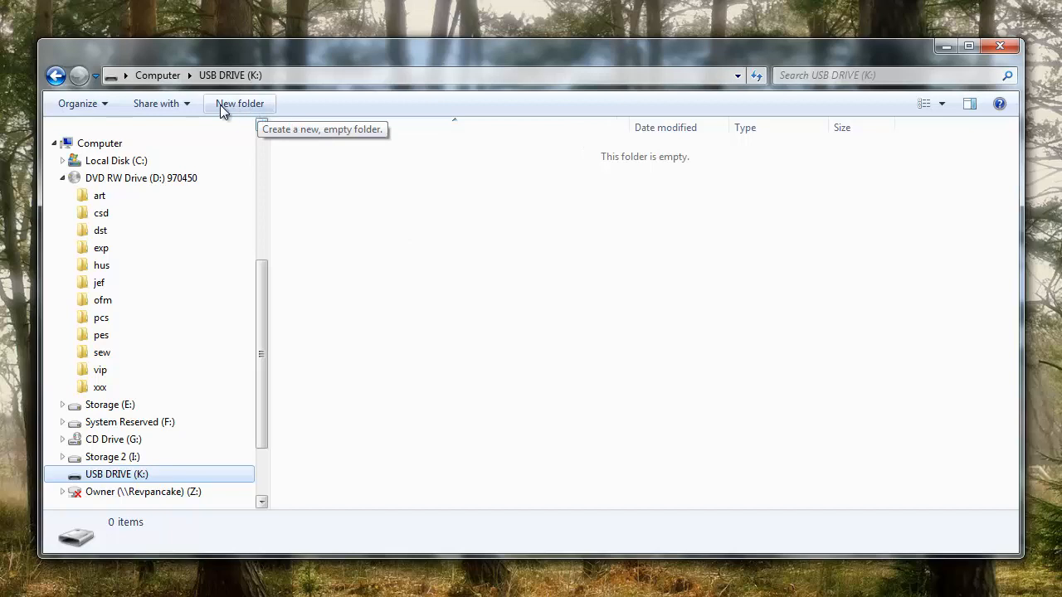
{"action": "mouse_move", "coordinate": [577, 256]}
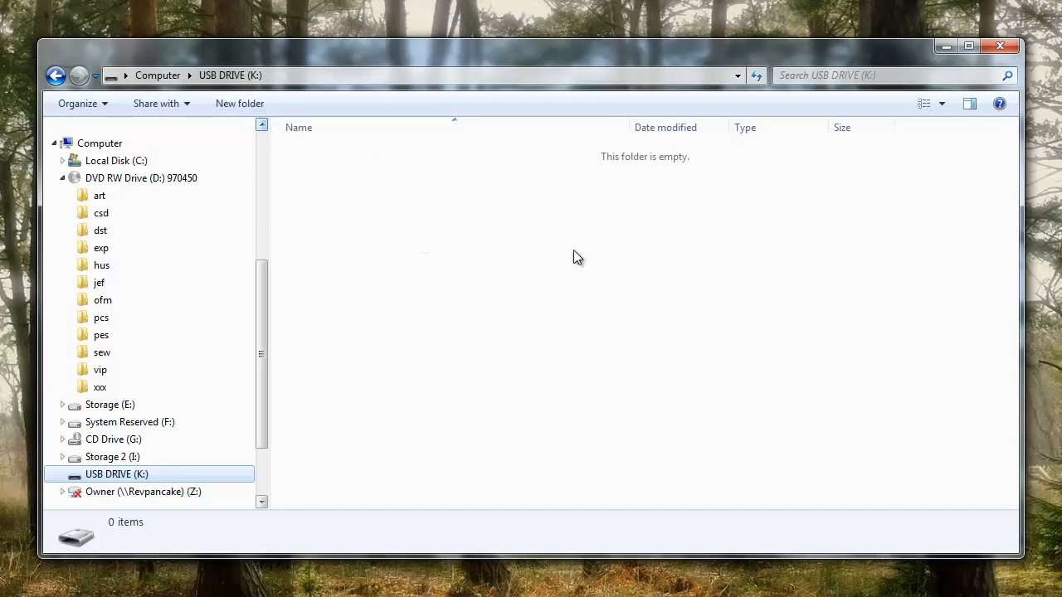
{"action": "right_click", "coordinate": [578, 257]}
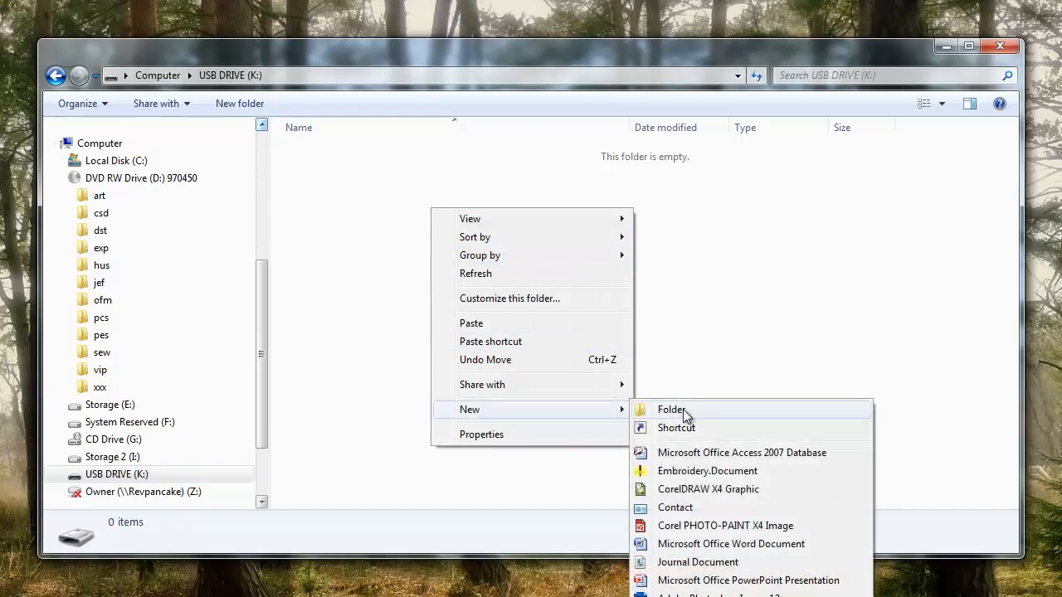
Step: Create a new folder on USB DRIVE (K:) named 'Christmas Lace'
{"action": "left_click", "coordinate": [671, 408]}
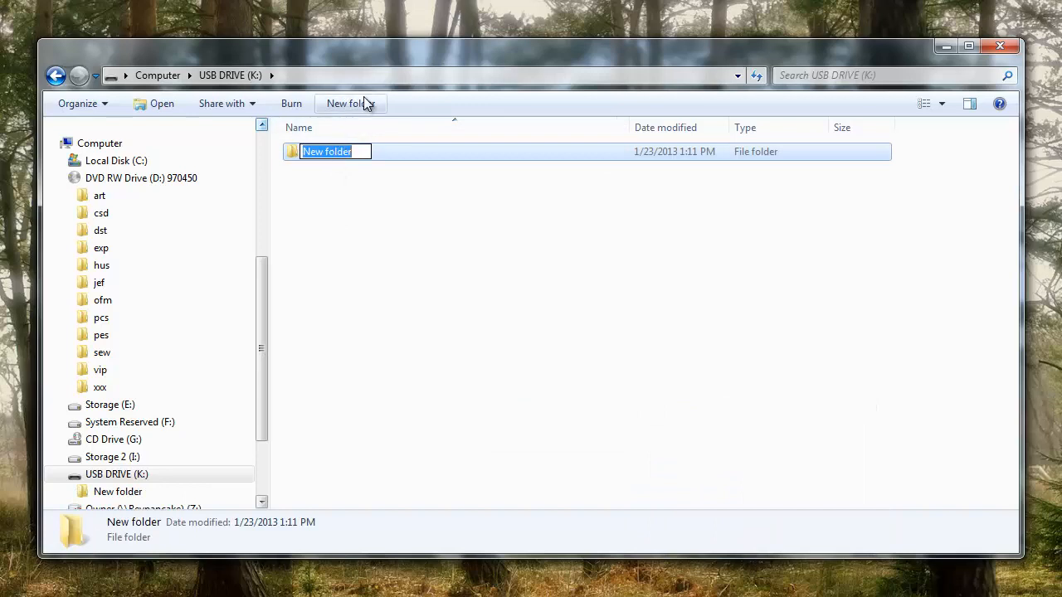
{"action": "mouse_move", "coordinate": [418, 132]}
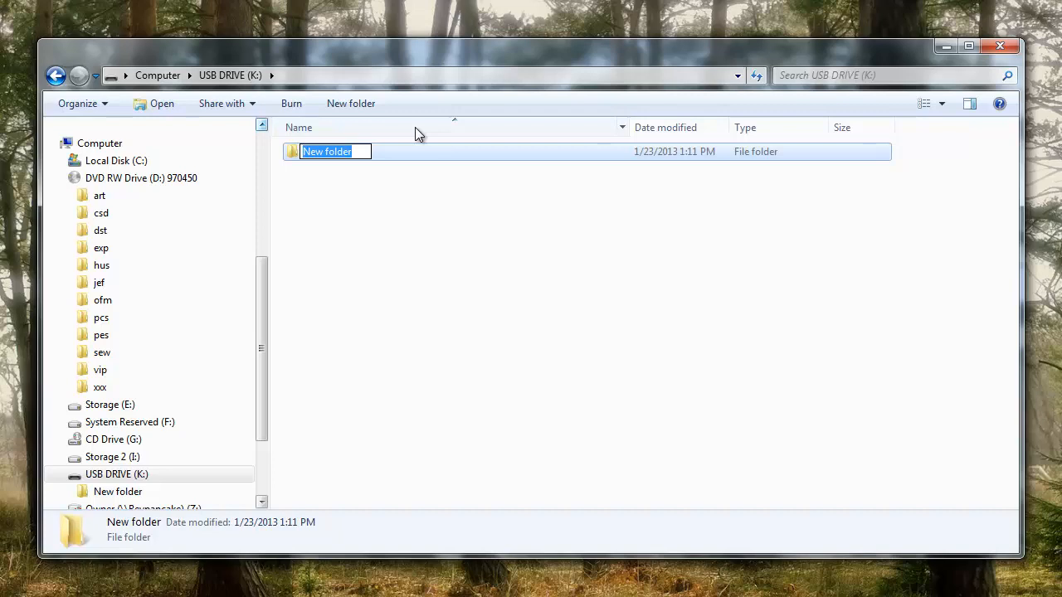
{"action": "type", "text": "Christm"}
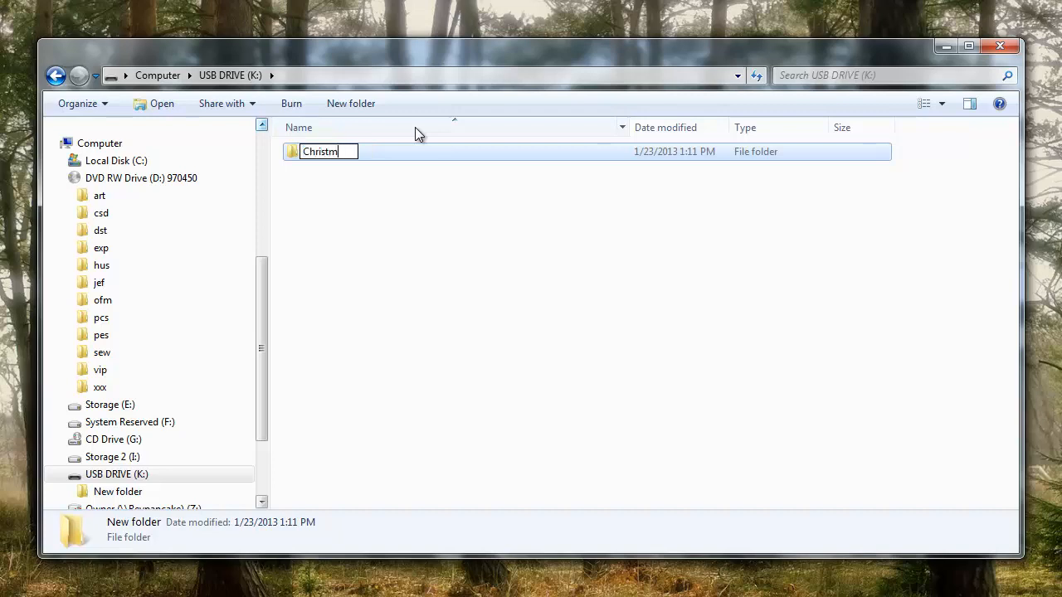
{"action": "type", "text": "as Lace"}
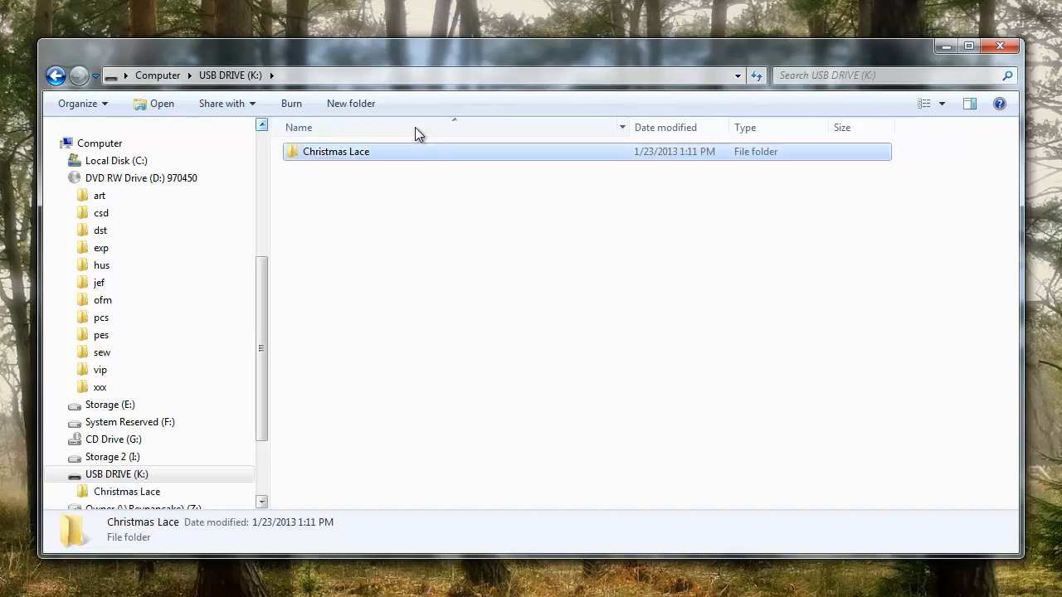
{"action": "mouse_move", "coordinate": [362, 192]}
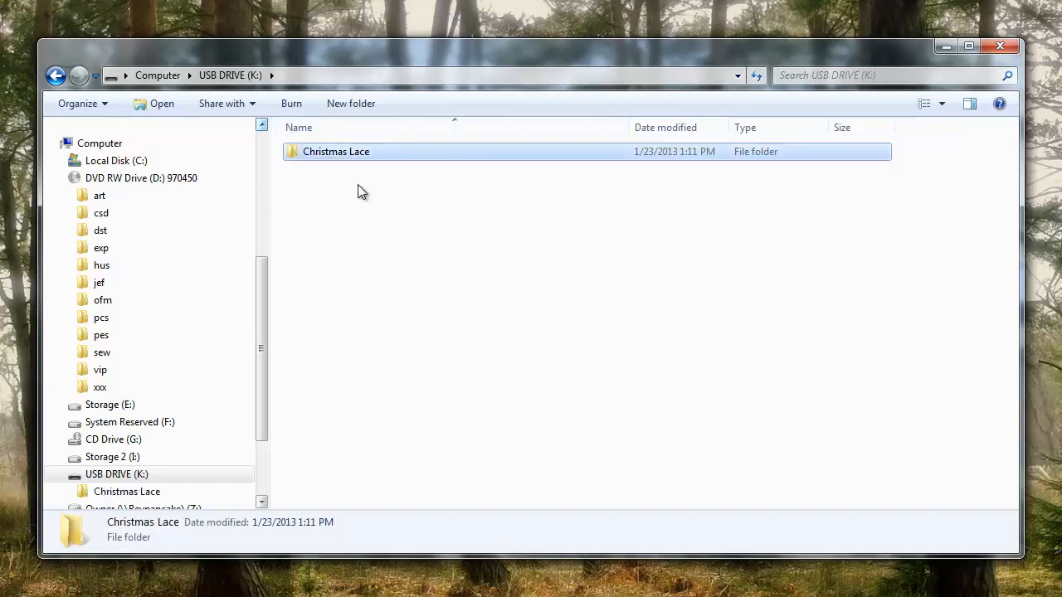
{"action": "mouse_move", "coordinate": [345, 176]}
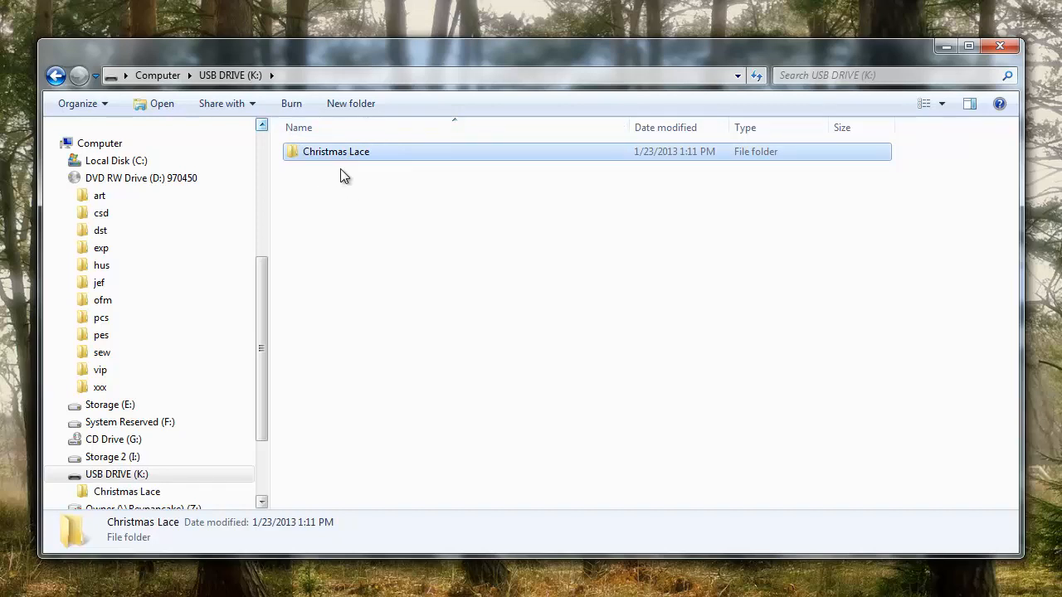
{"action": "mouse_move", "coordinate": [554, 282]}
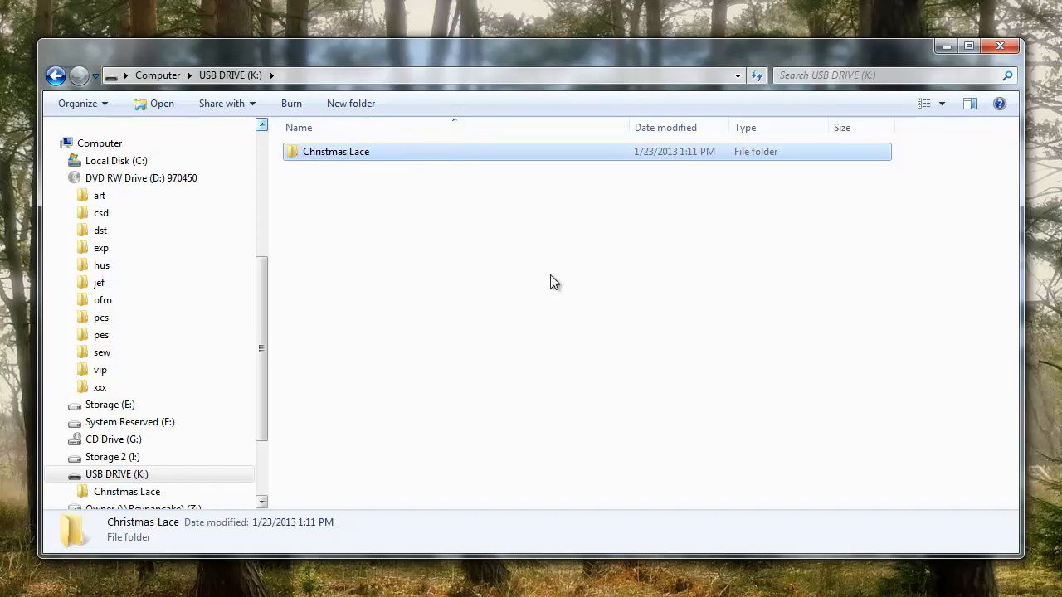
{"action": "mouse_move", "coordinate": [398, 225]}
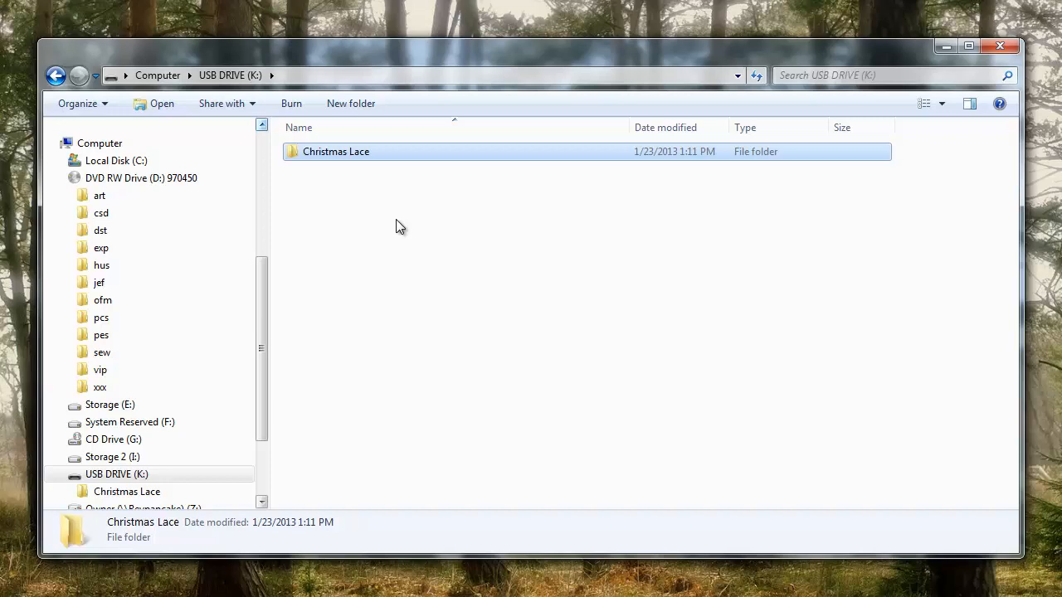
{"action": "mouse_move", "coordinate": [345, 158]}
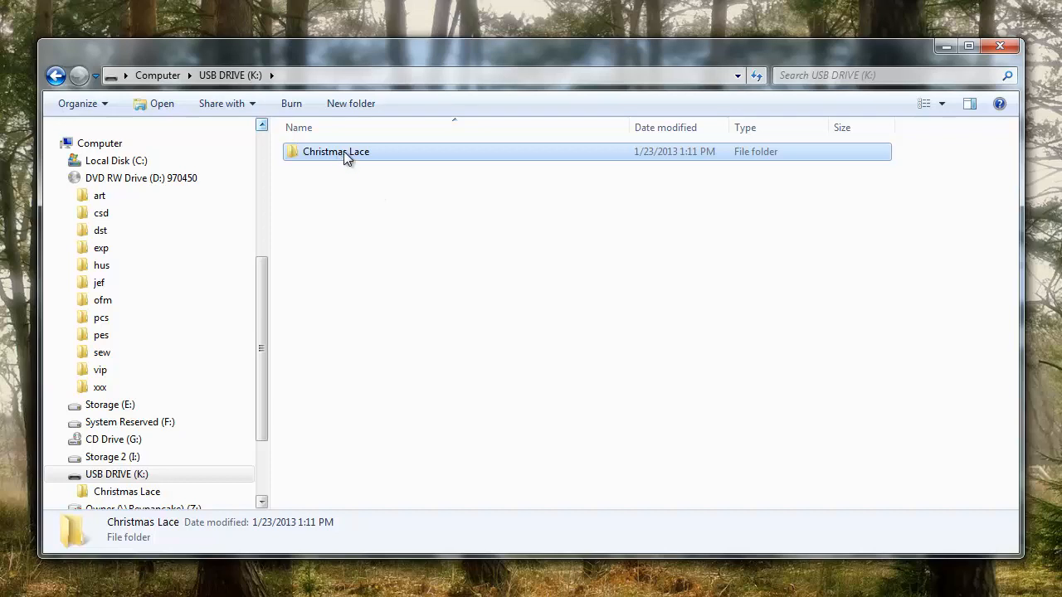
Step: Keep the Christmas Lace name via Rename, then go into the empty folder
{"action": "right_click", "coordinate": [336, 151]}
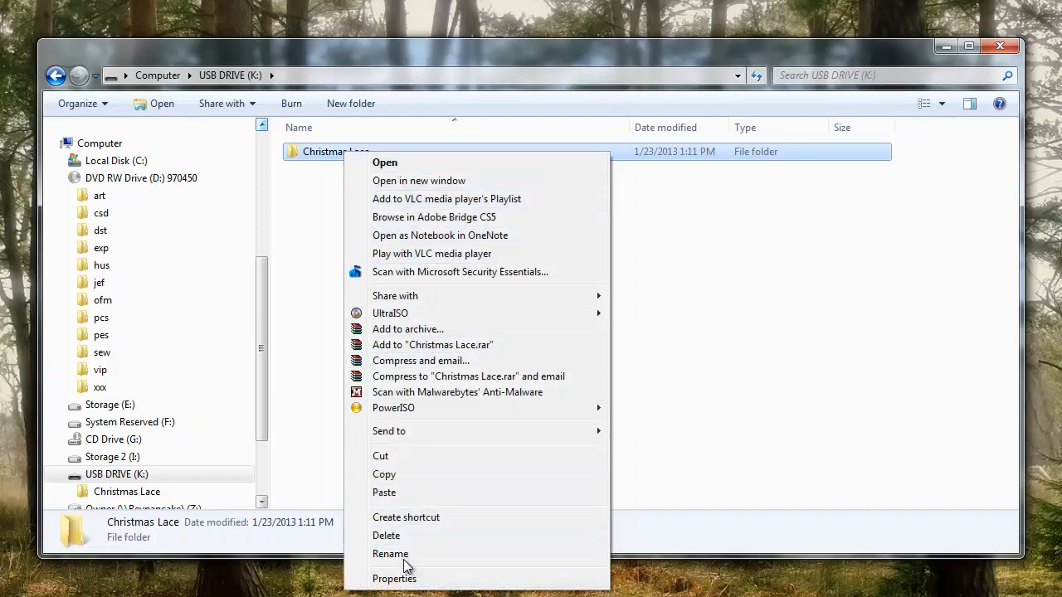
{"action": "left_click", "coordinate": [389, 554]}
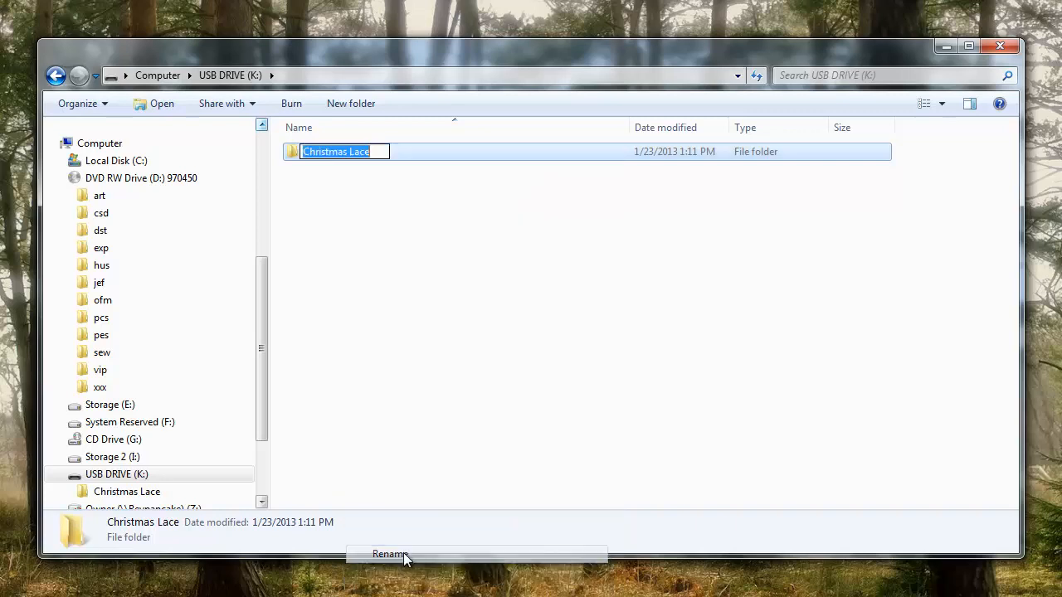
{"action": "left_click", "coordinate": [389, 554]}
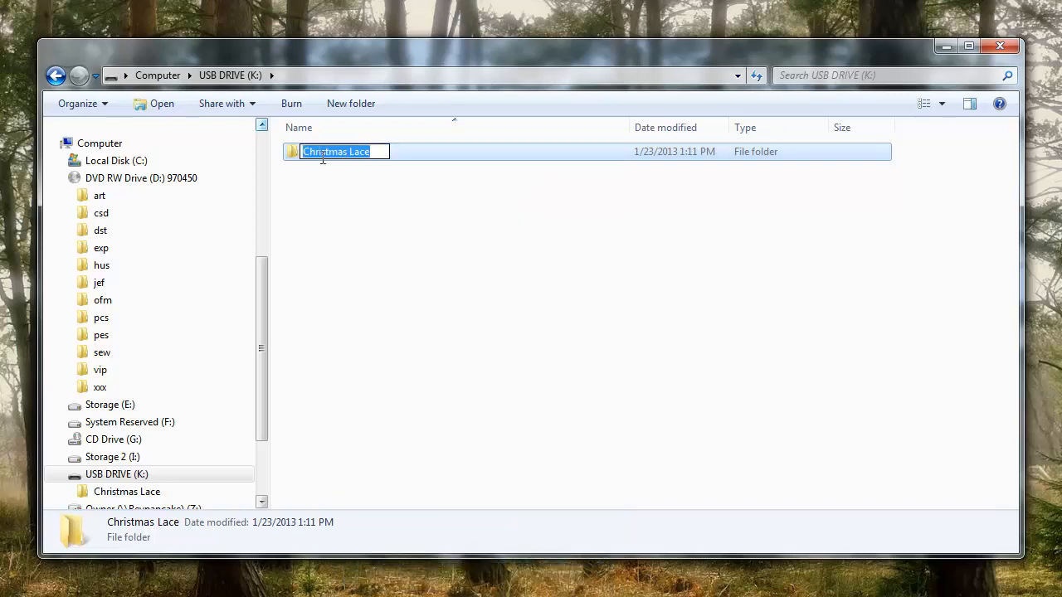
{"action": "mouse_move", "coordinate": [342, 185]}
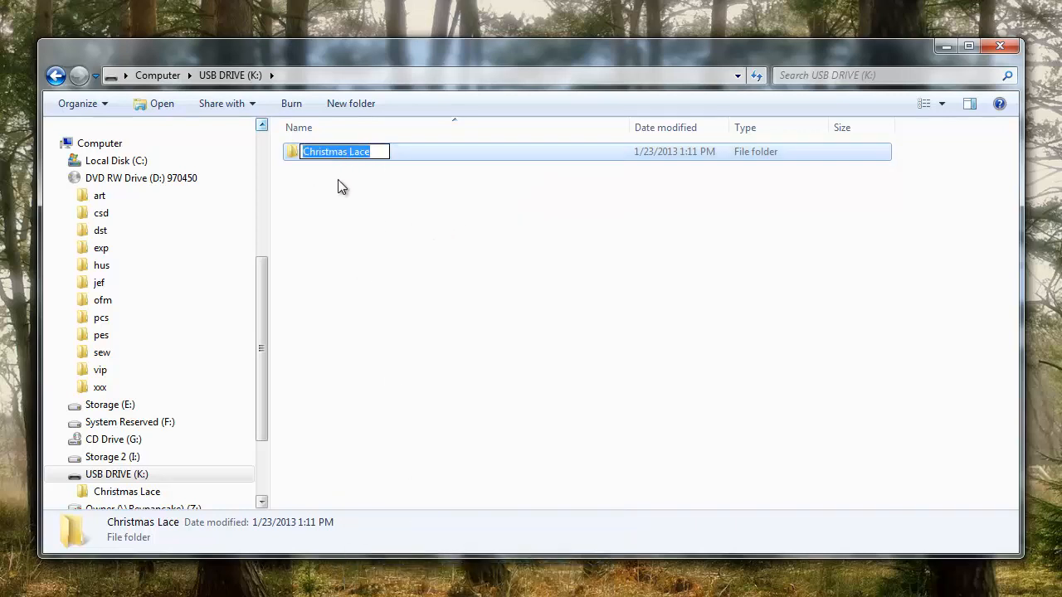
{"action": "mouse_move", "coordinate": [375, 213]}
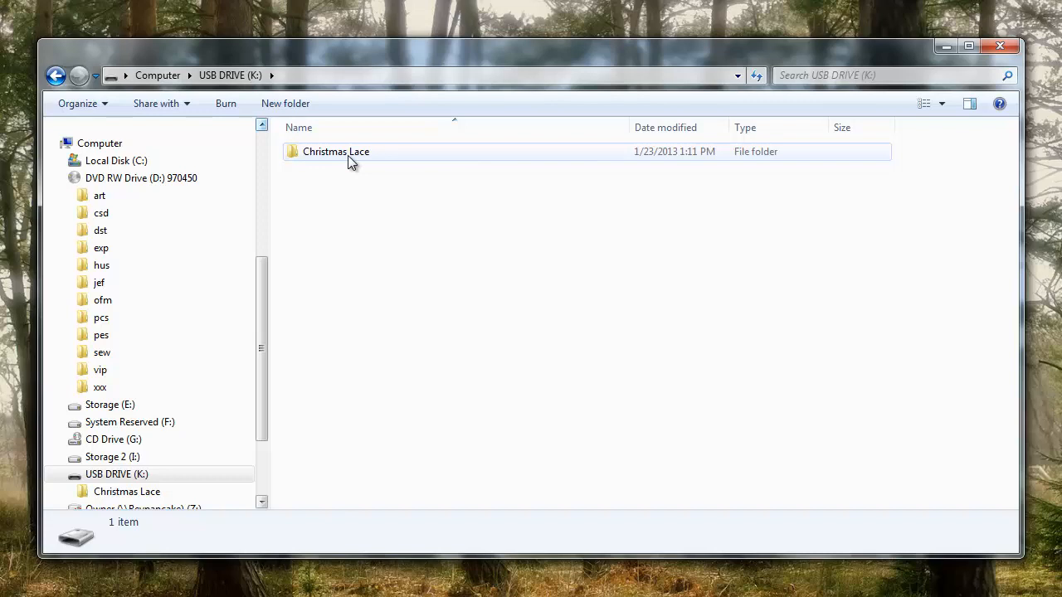
{"action": "mouse_move", "coordinate": [356, 159]}
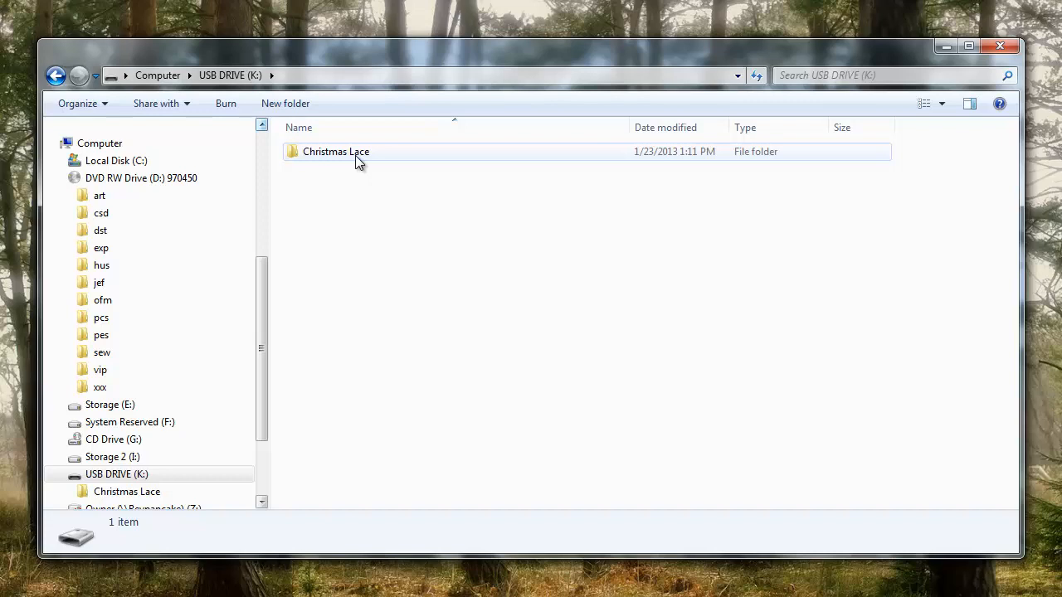
{"action": "mouse_move", "coordinate": [330, 160]}
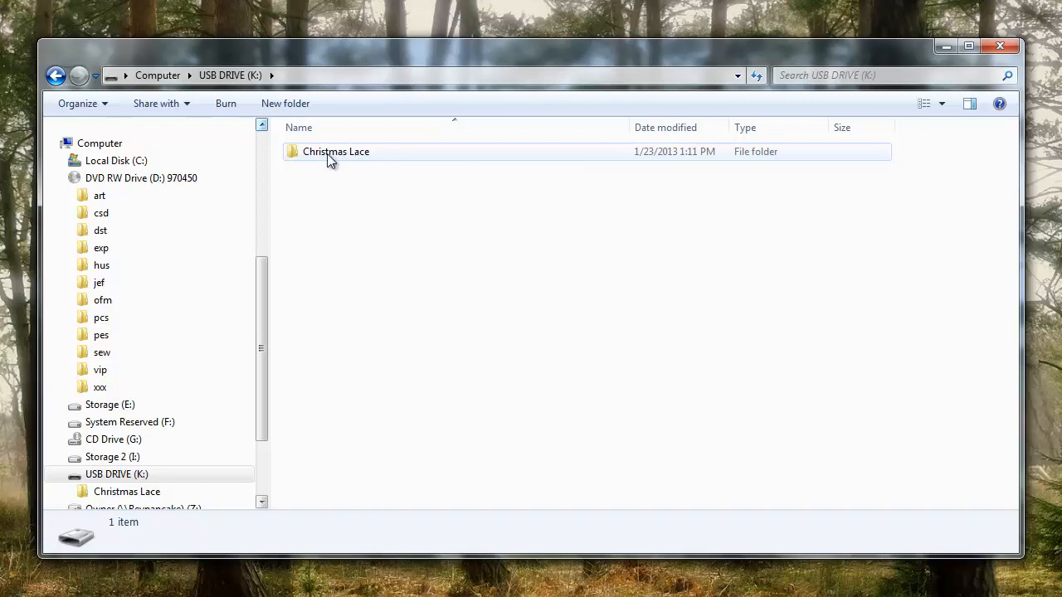
{"action": "double_click", "coordinate": [335, 151]}
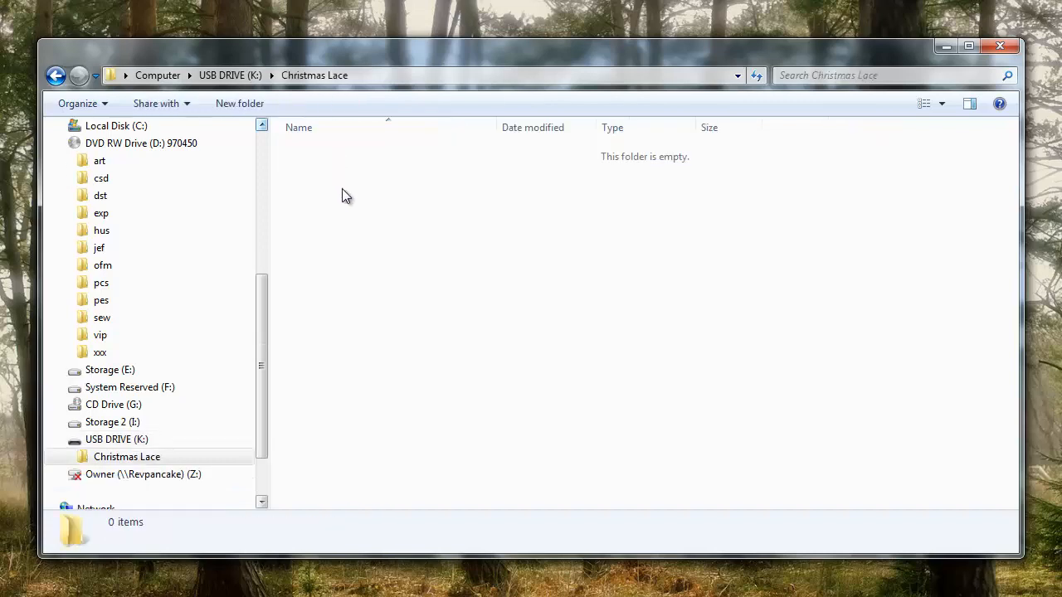
{"action": "mouse_move", "coordinate": [363, 216]}
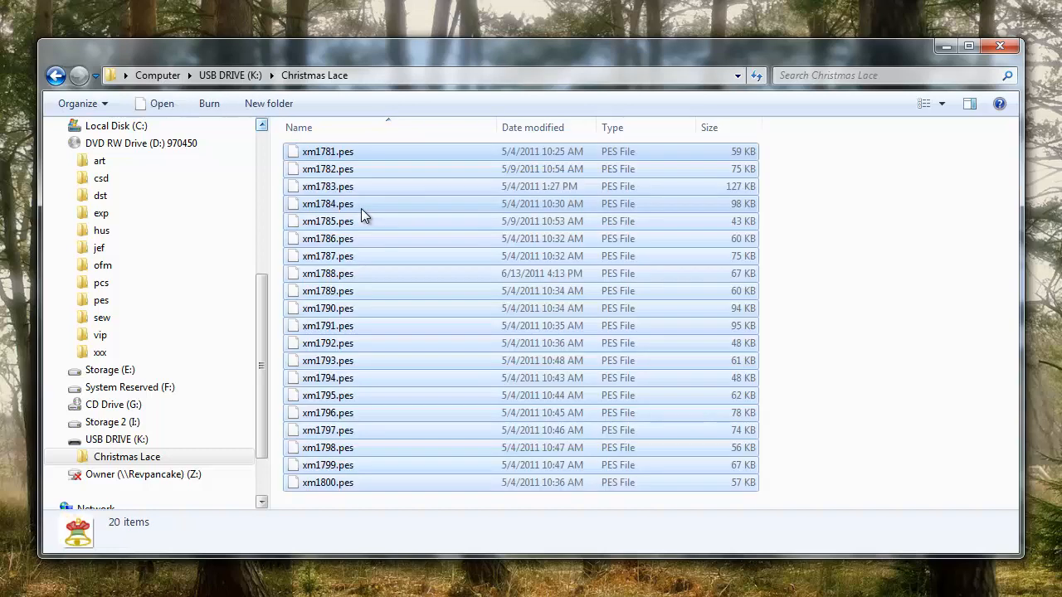
Step: Select all 20 pasted PES files to verify them, then go back to the drive's top level
{"action": "key", "text": "ctrl+a"}
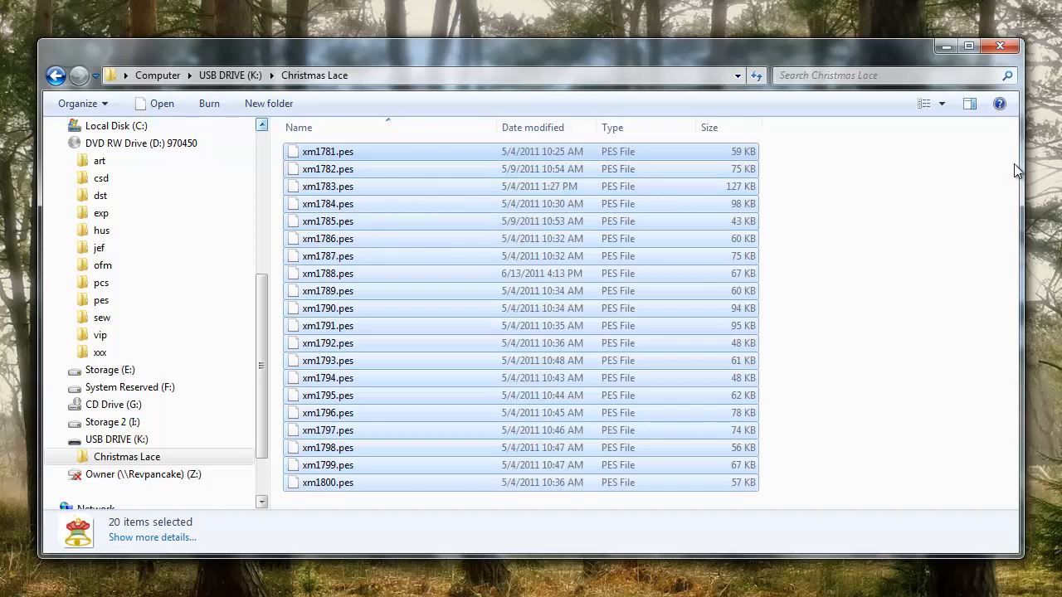
{"action": "mouse_move", "coordinate": [395, 312]}
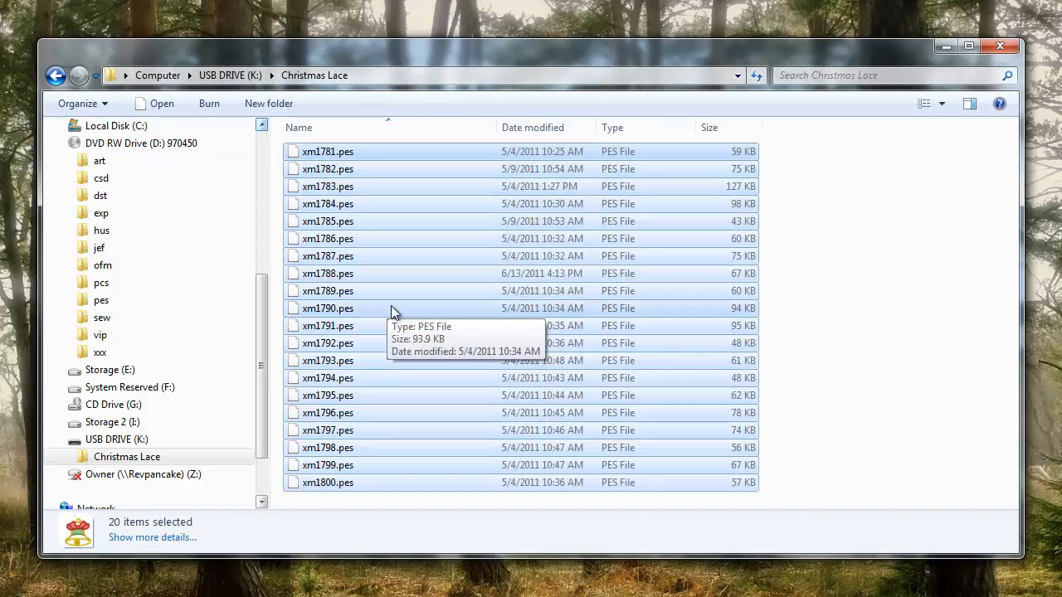
{"action": "mouse_move", "coordinate": [362, 206]}
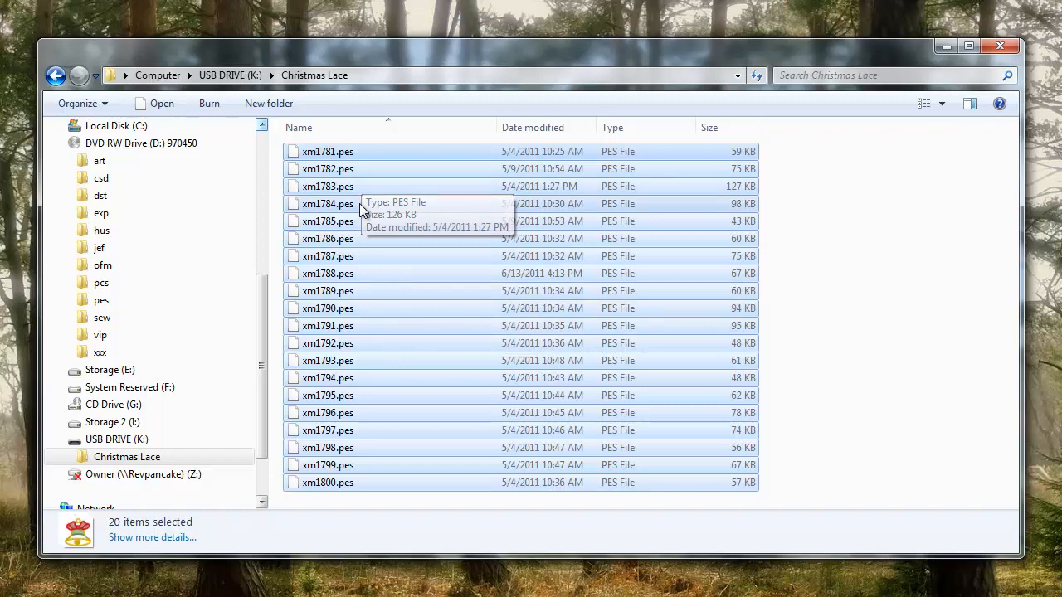
{"action": "mouse_move", "coordinate": [425, 222]}
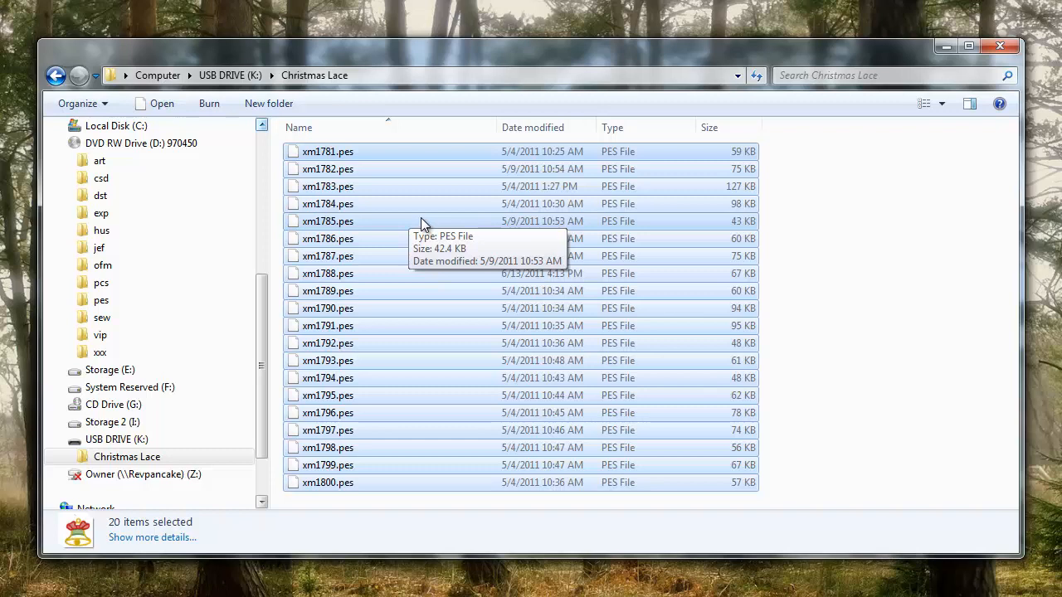
{"action": "mouse_move", "coordinate": [494, 149]}
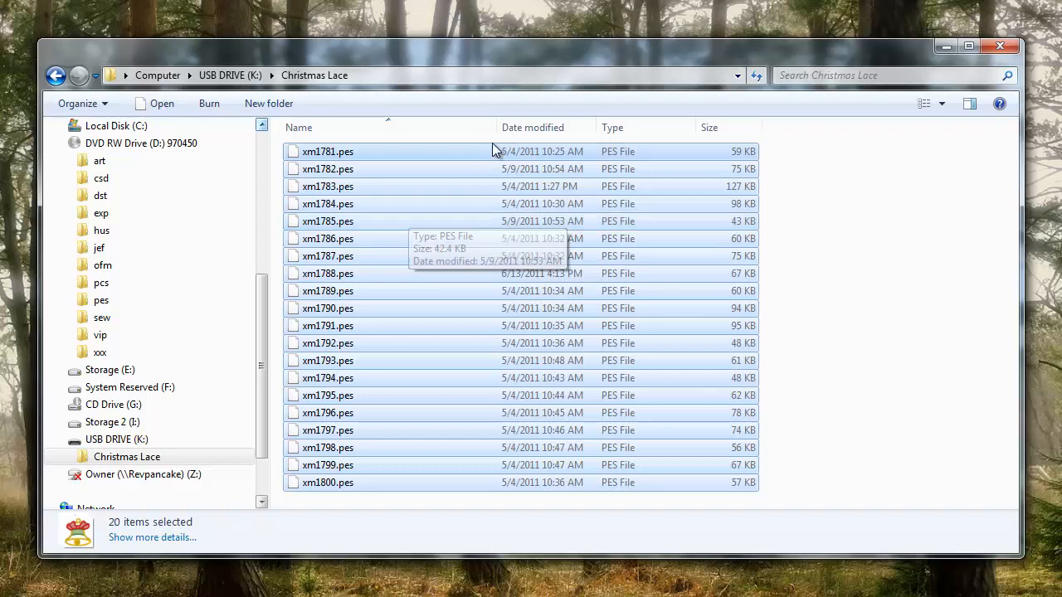
{"action": "mouse_move", "coordinate": [495, 170]}
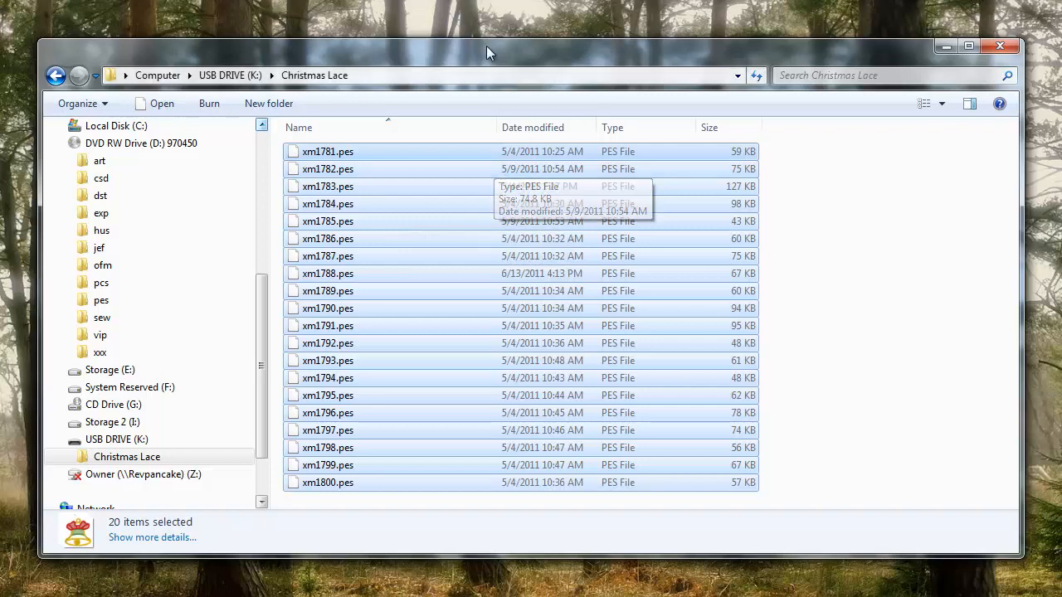
{"action": "left_click", "coordinate": [56, 75]}
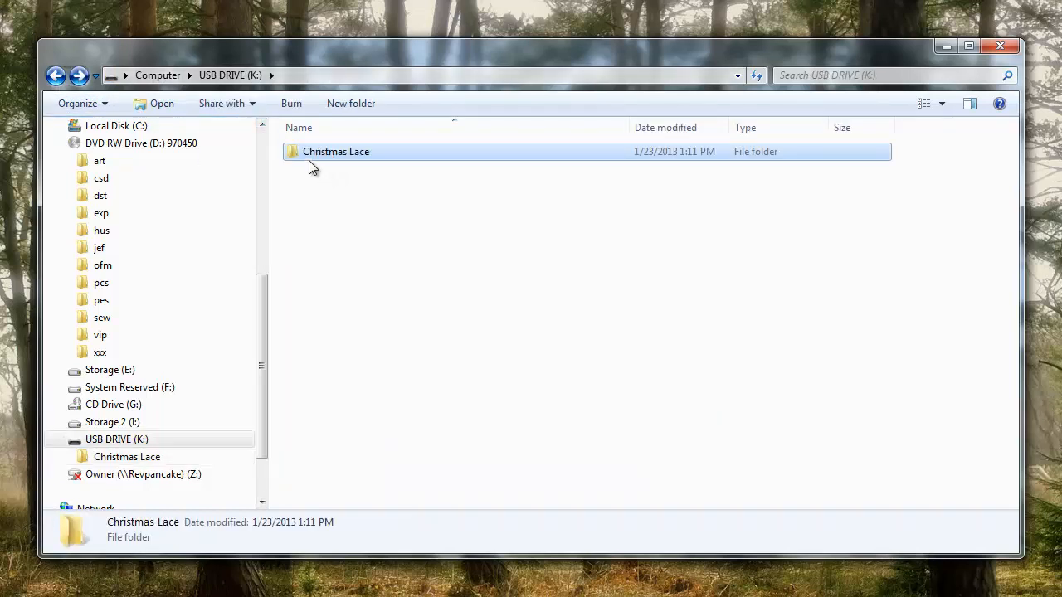
{"action": "mouse_move", "coordinate": [339, 158]}
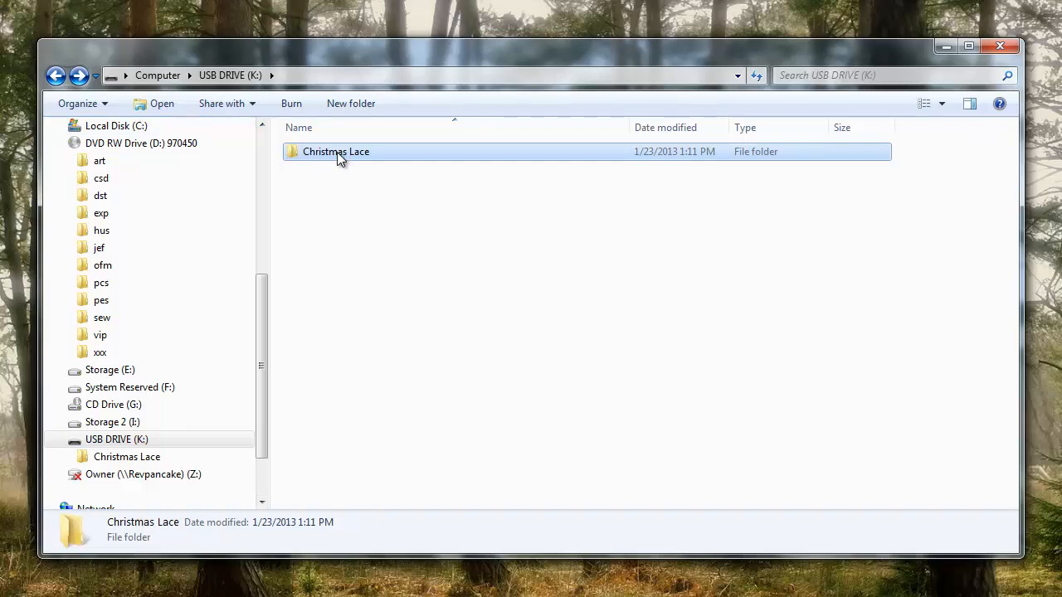
{"action": "mouse_move", "coordinate": [347, 192]}
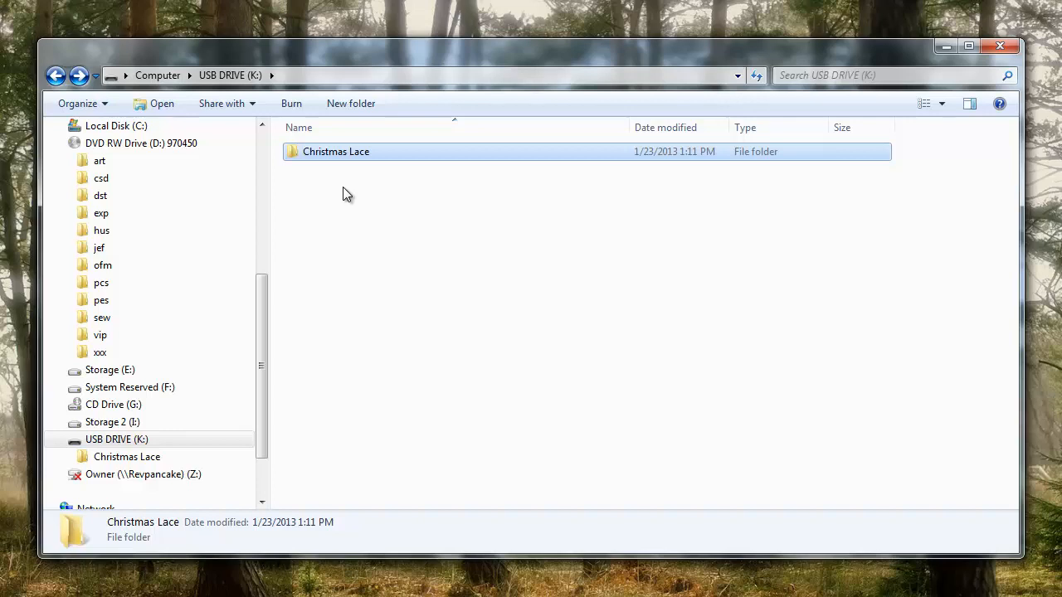
{"action": "mouse_move", "coordinate": [346, 176]}
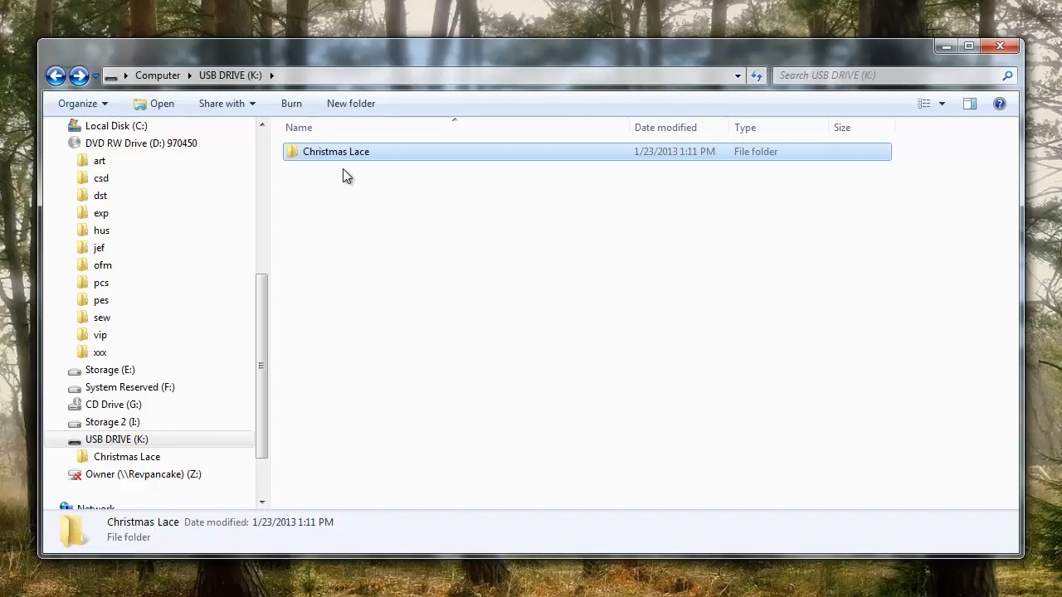
{"action": "mouse_move", "coordinate": [335, 174]}
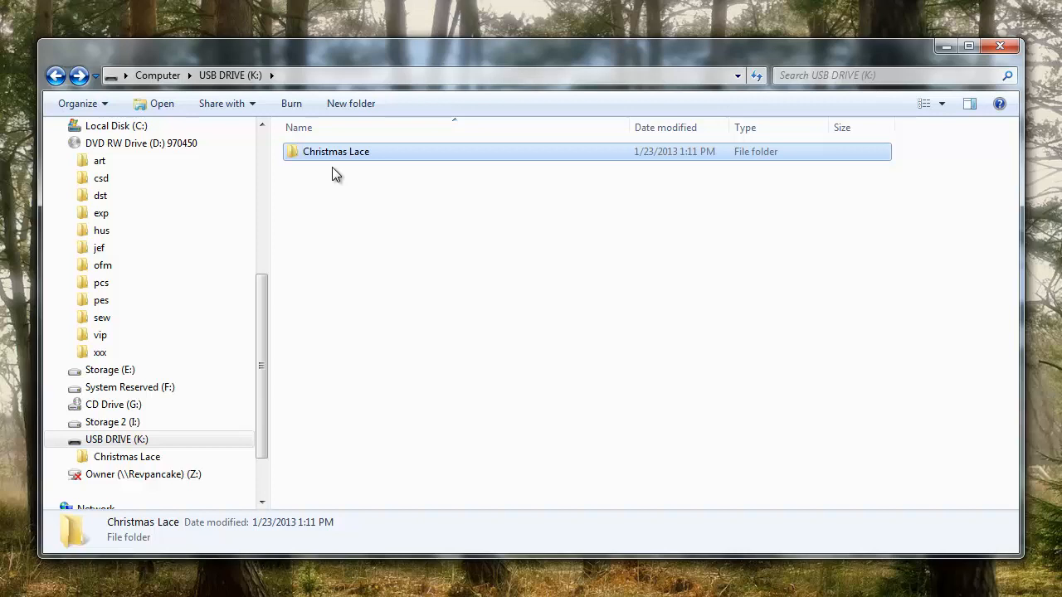
{"action": "mouse_move", "coordinate": [342, 174]}
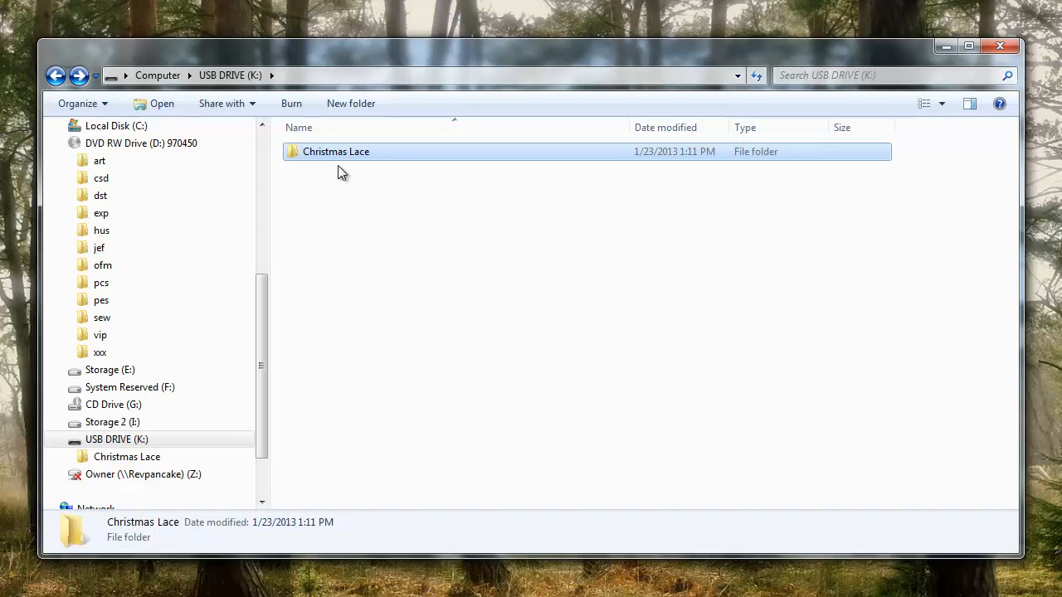
{"action": "mouse_move", "coordinate": [395, 265]}
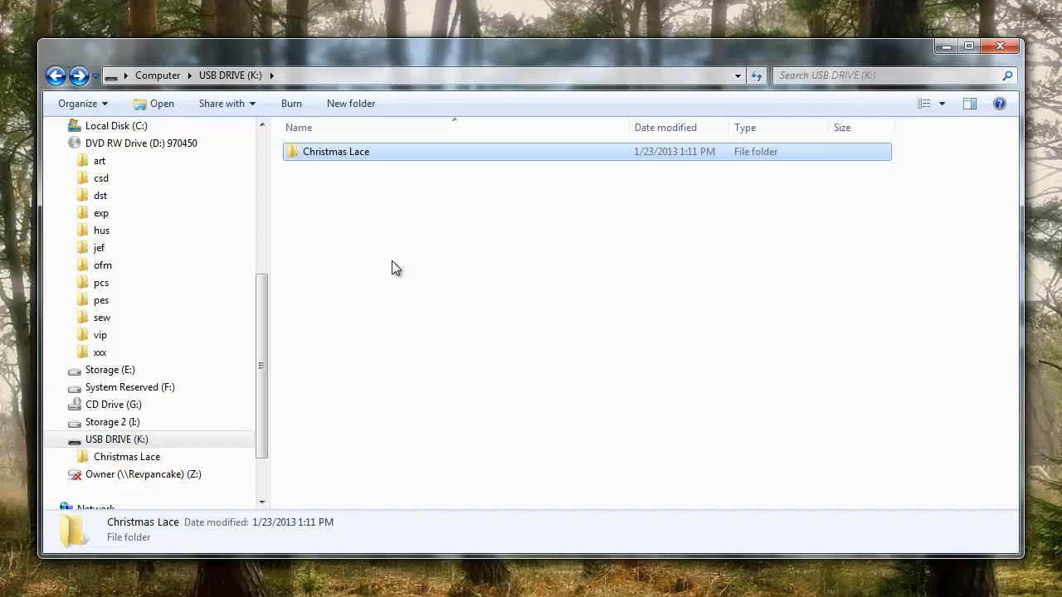
{"action": "mouse_move", "coordinate": [306, 239]}
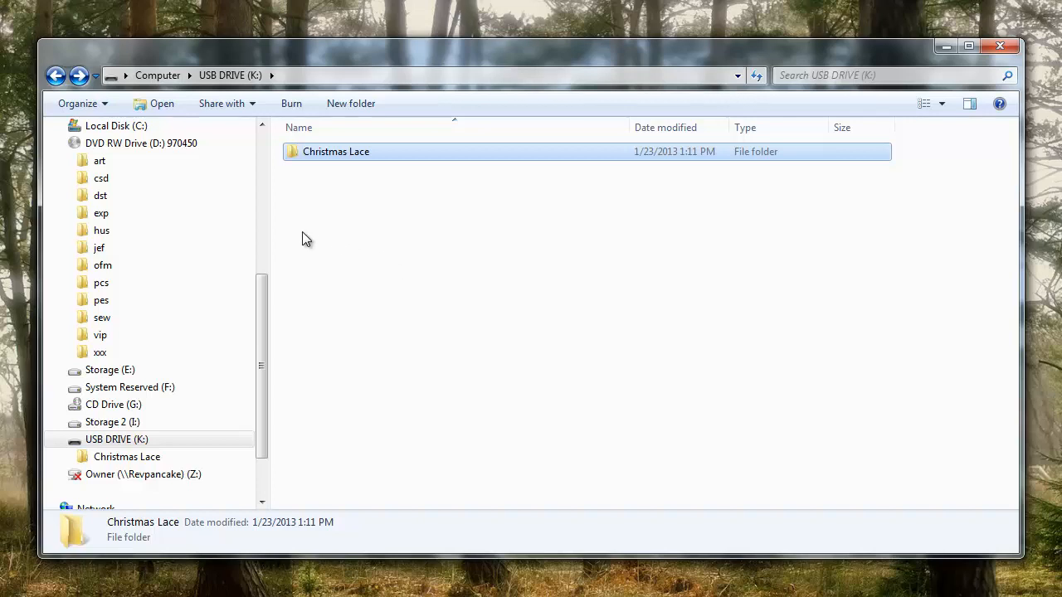
{"action": "mouse_move", "coordinate": [481, 20]}
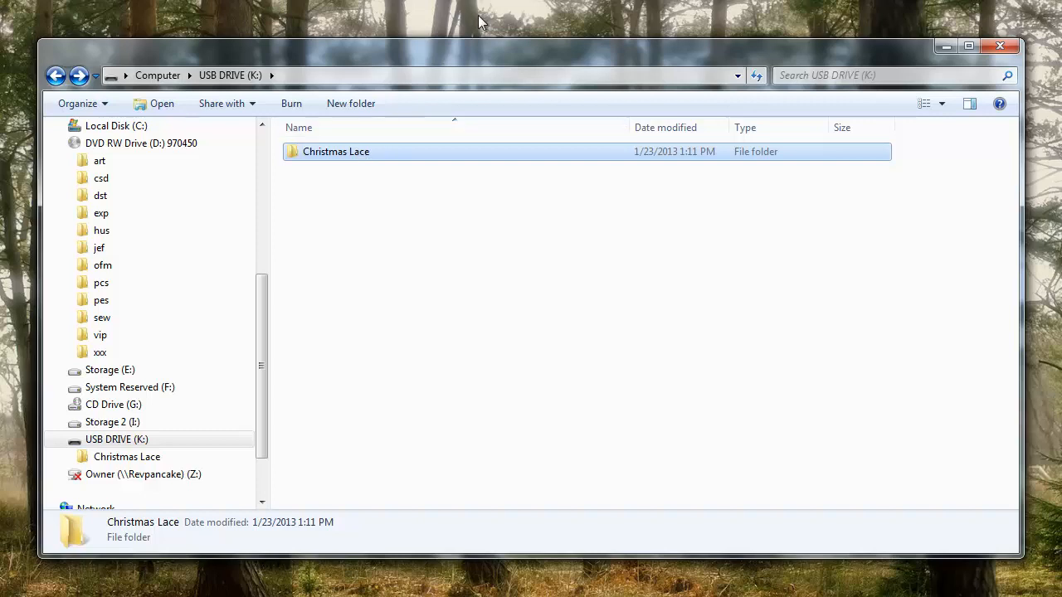
{"action": "mouse_move", "coordinate": [524, 69]}
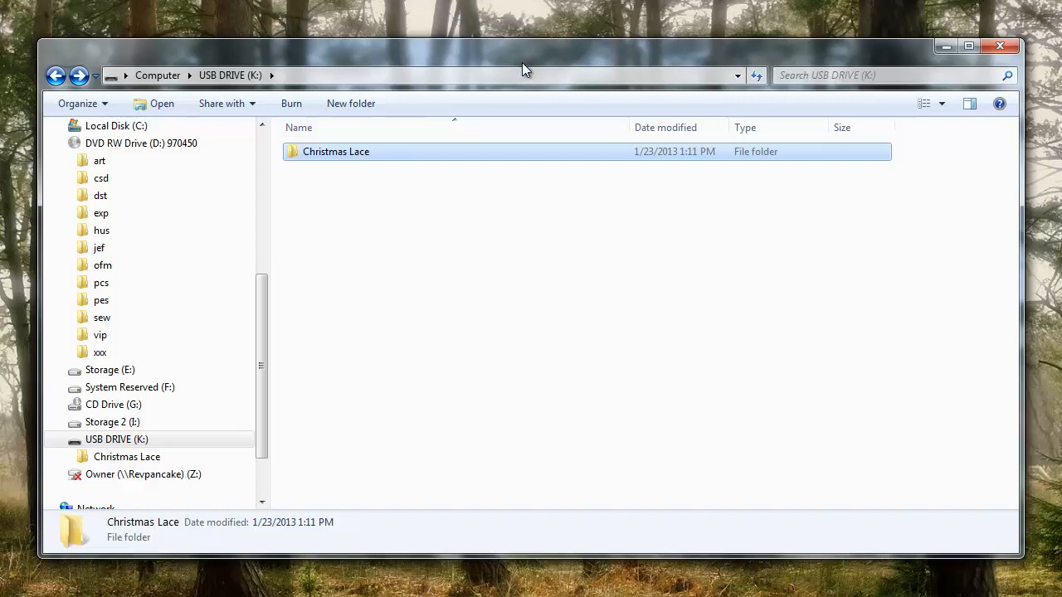
{"action": "mouse_move", "coordinate": [534, 273]}
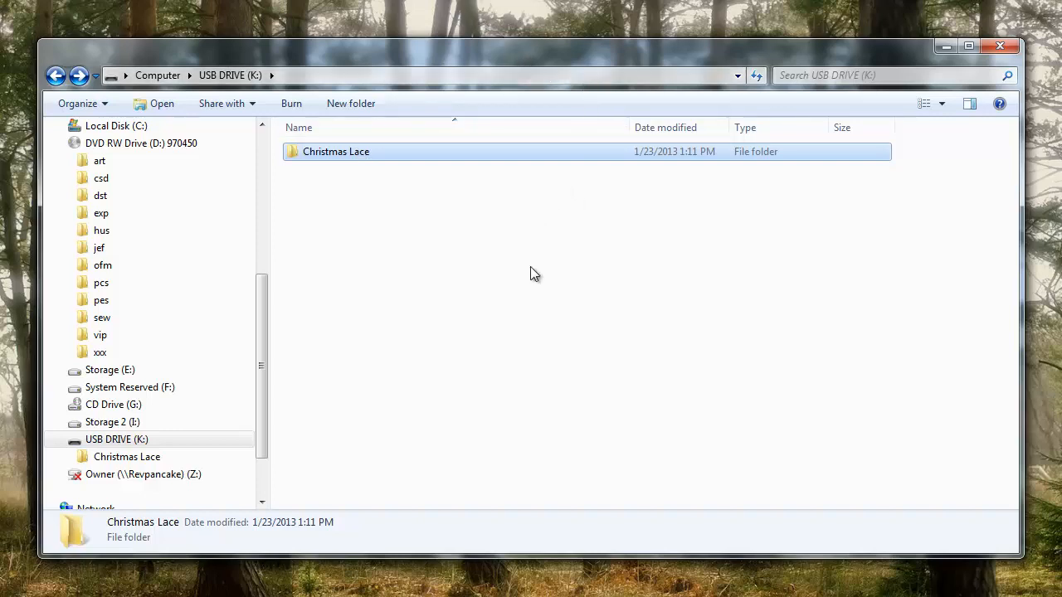
{"action": "mouse_move", "coordinate": [528, 300]}
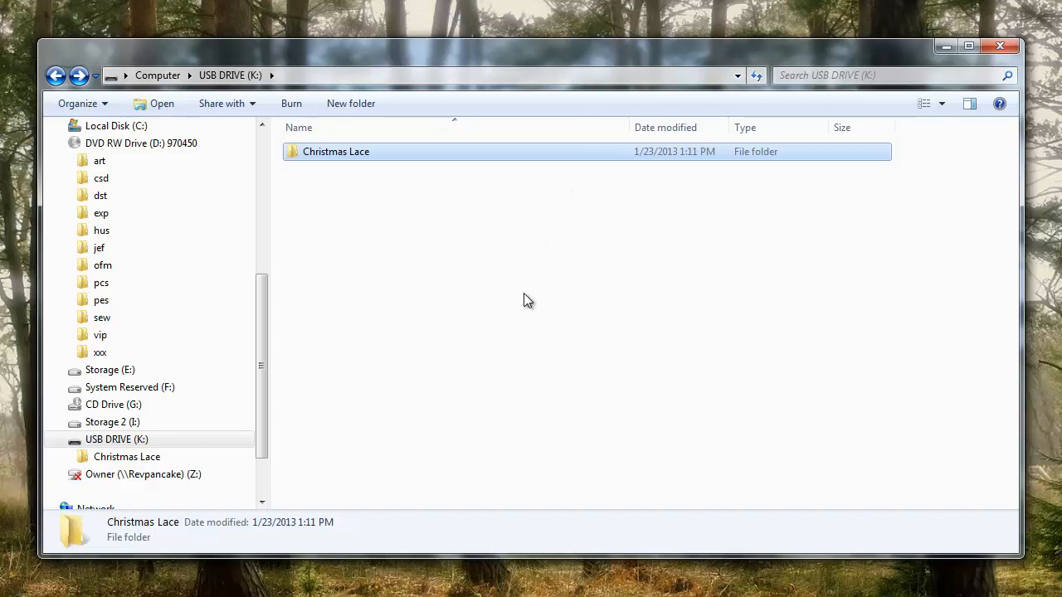
{"action": "mouse_move", "coordinate": [524, 306]}
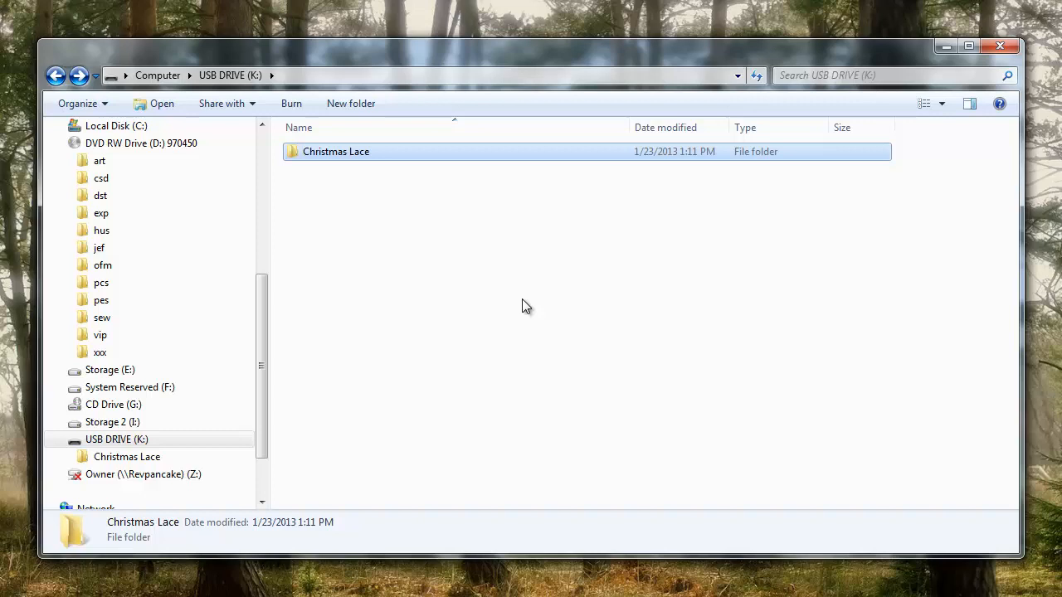
{"action": "mouse_move", "coordinate": [522, 310]}
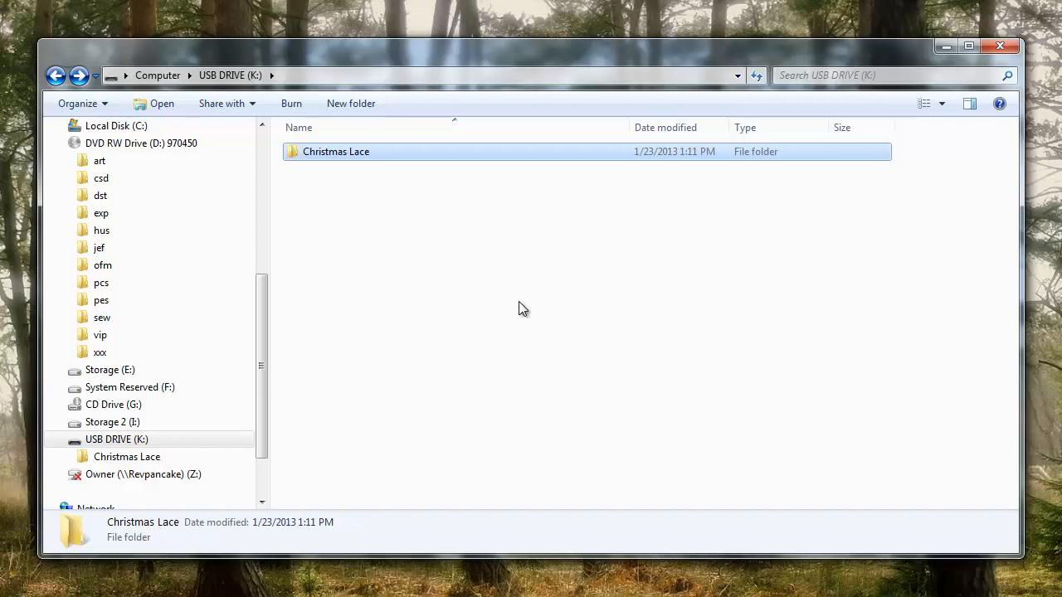